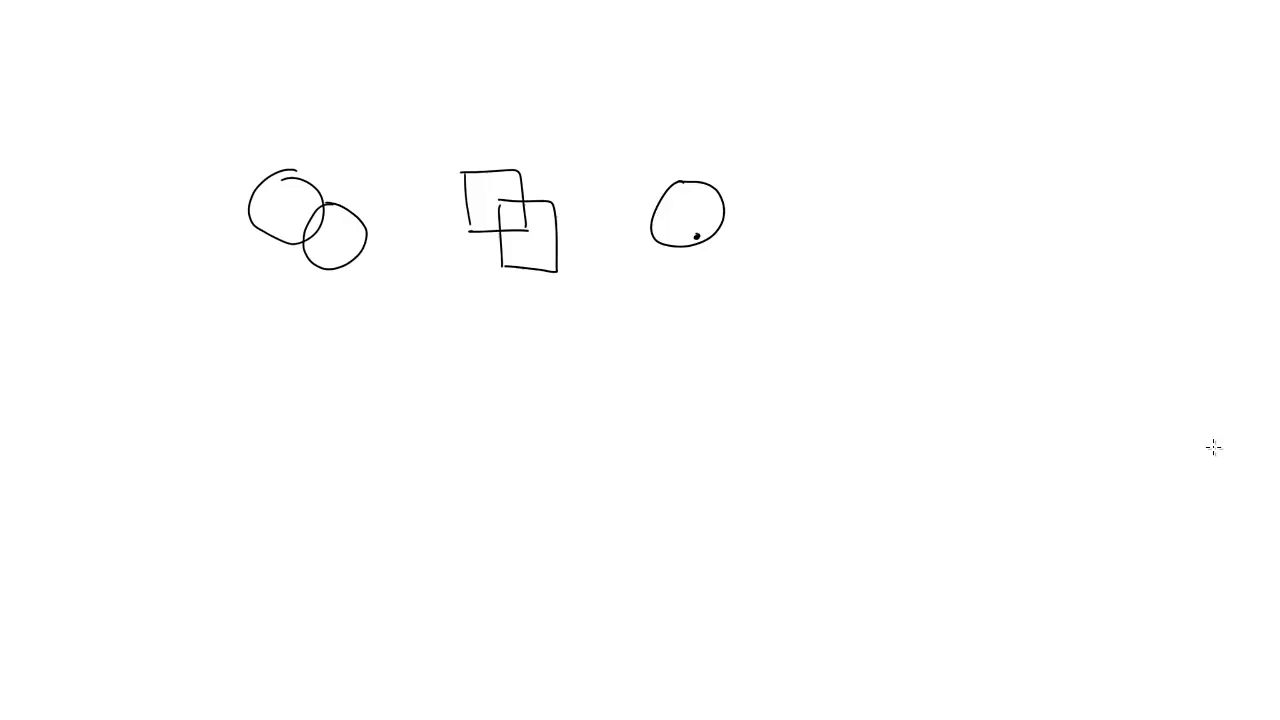
Set cannonball.x to gun.x + Math.cos(gun.angle) * 40, and select position.setY for replacement
drag(785, 195, 855, 290)
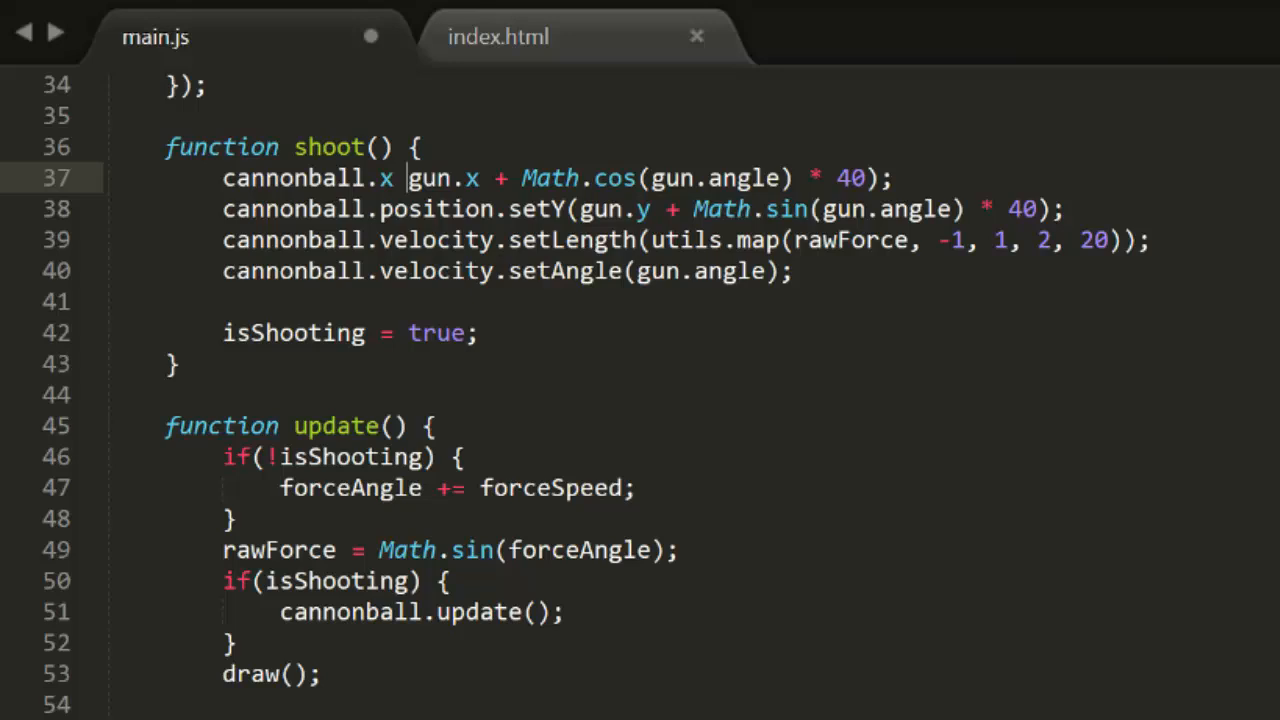
text(=)
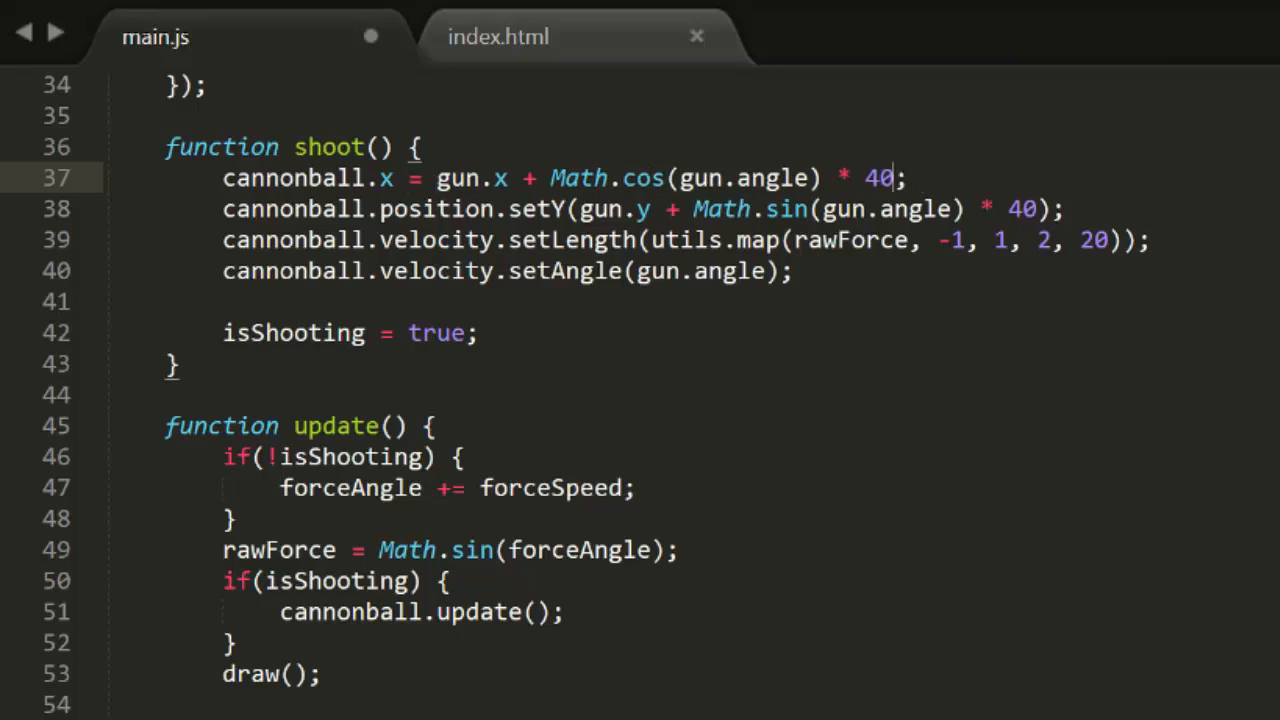
double_click(460, 208)
text(var)
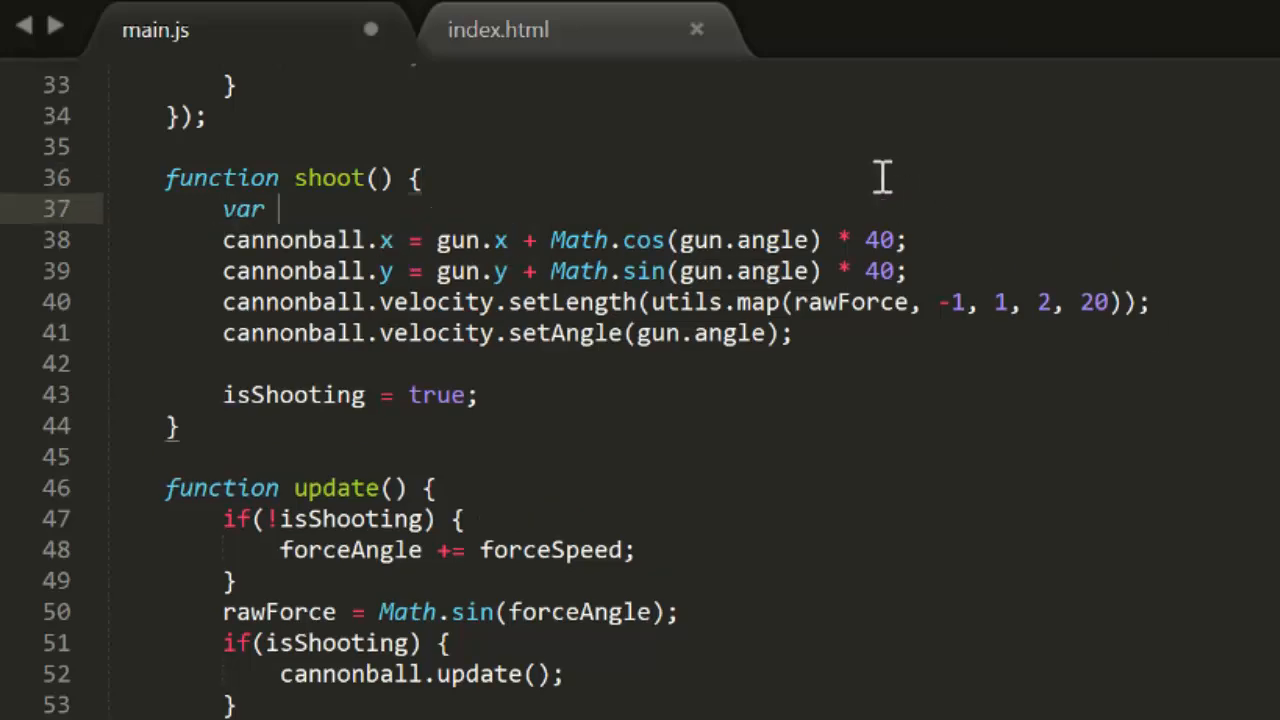
Add a force variable and set cannonball.vx/vy from Math.cos/Math.sin(gun.angle) * force
text(force = utils.map(rawForce, -1, 1, 2, 20);)
click(687, 302)
text(cannonball.vx = Math.cos()
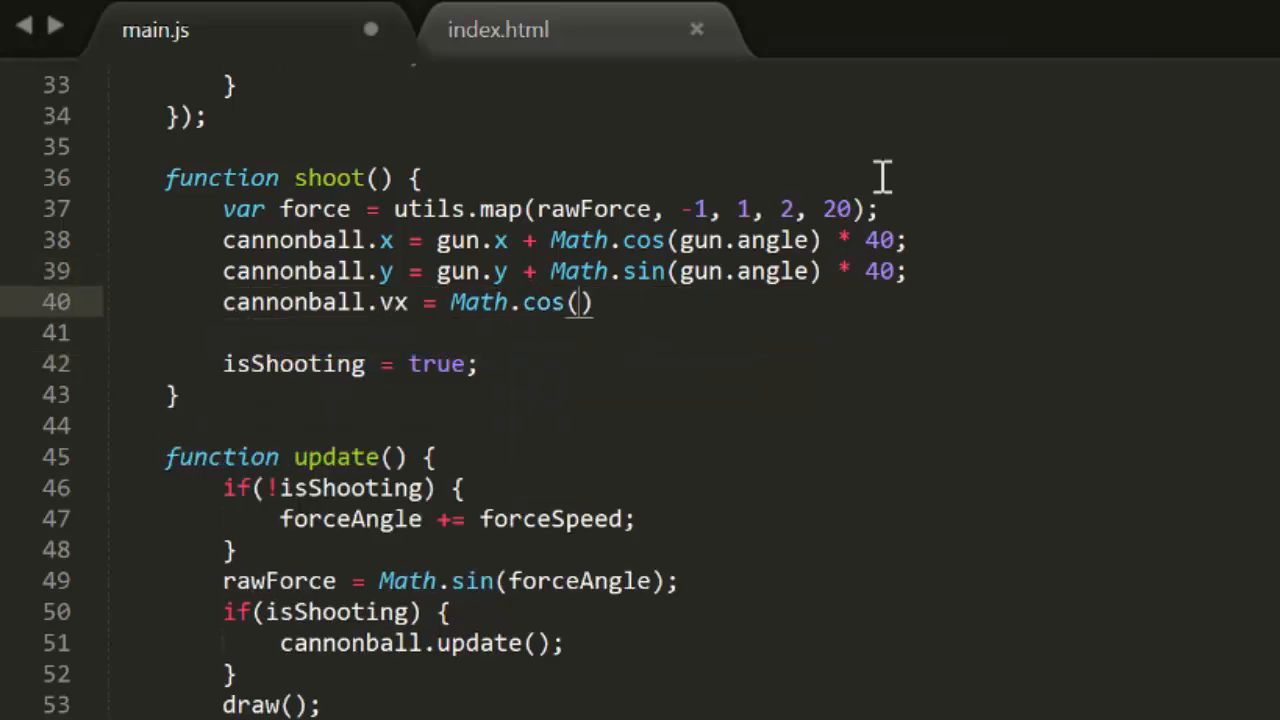
text(gun.angle)
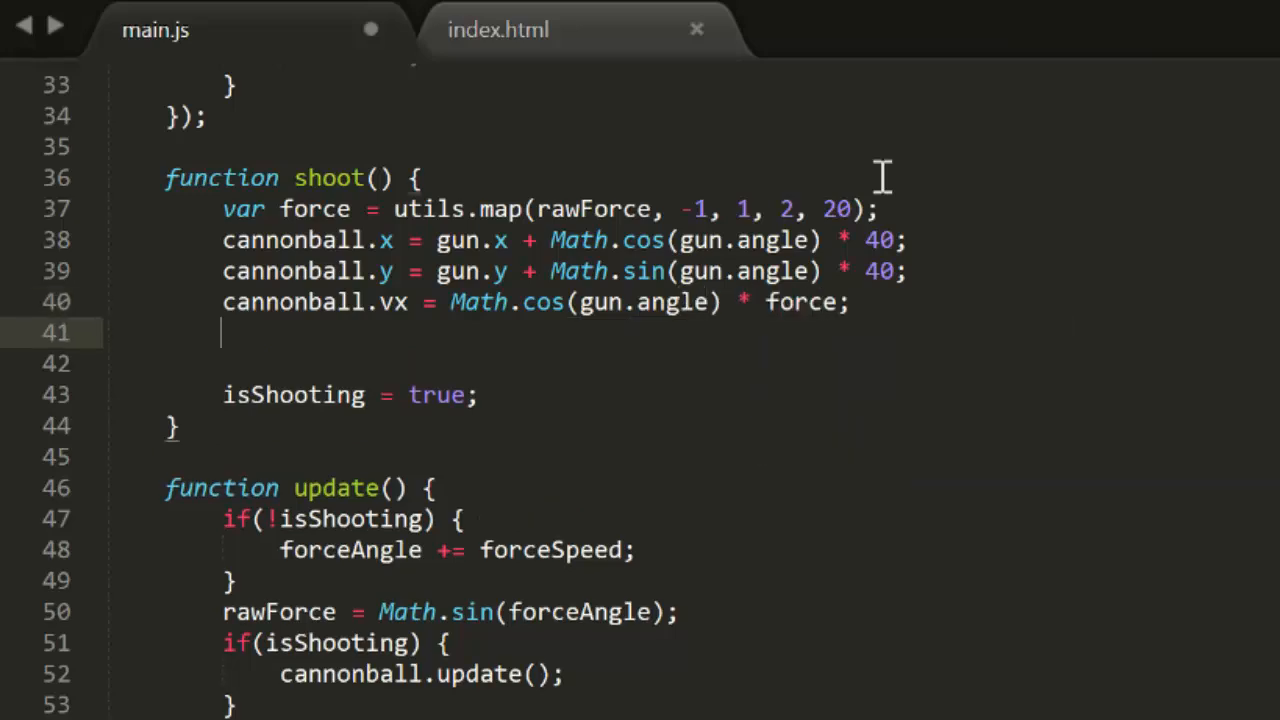
text(cannonball.vy = Math.s)
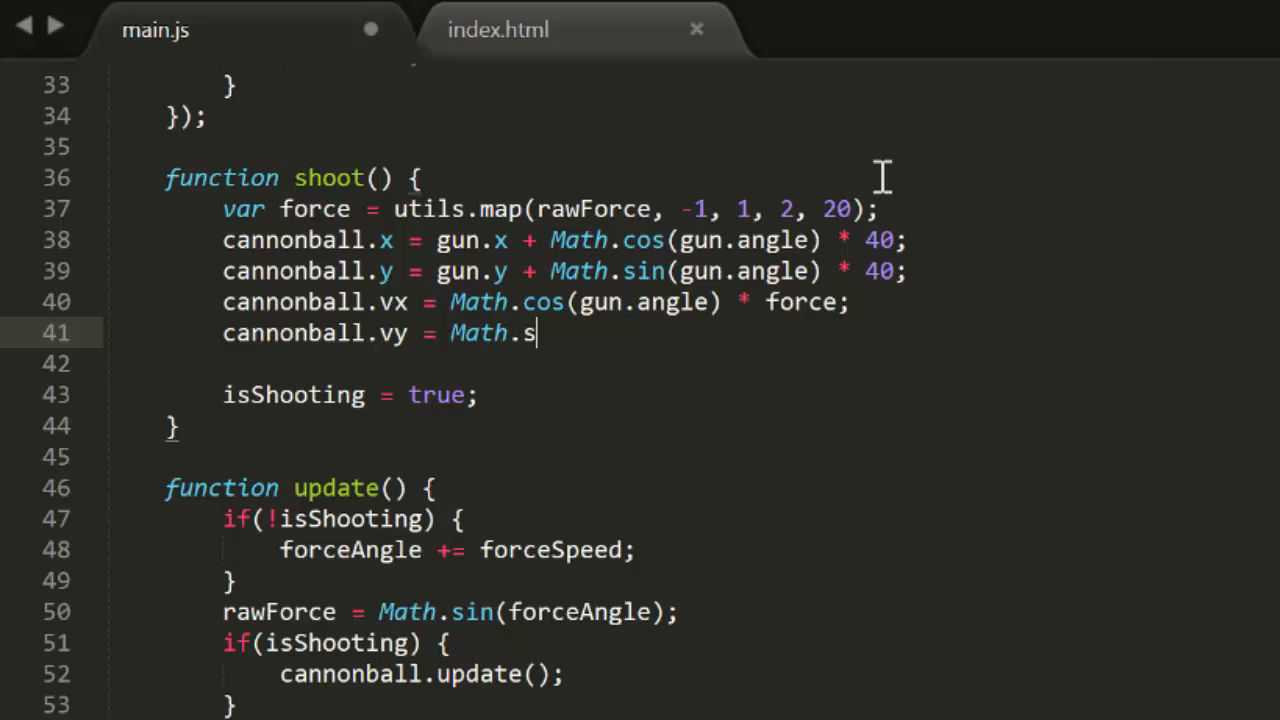
text(in(gun.a)
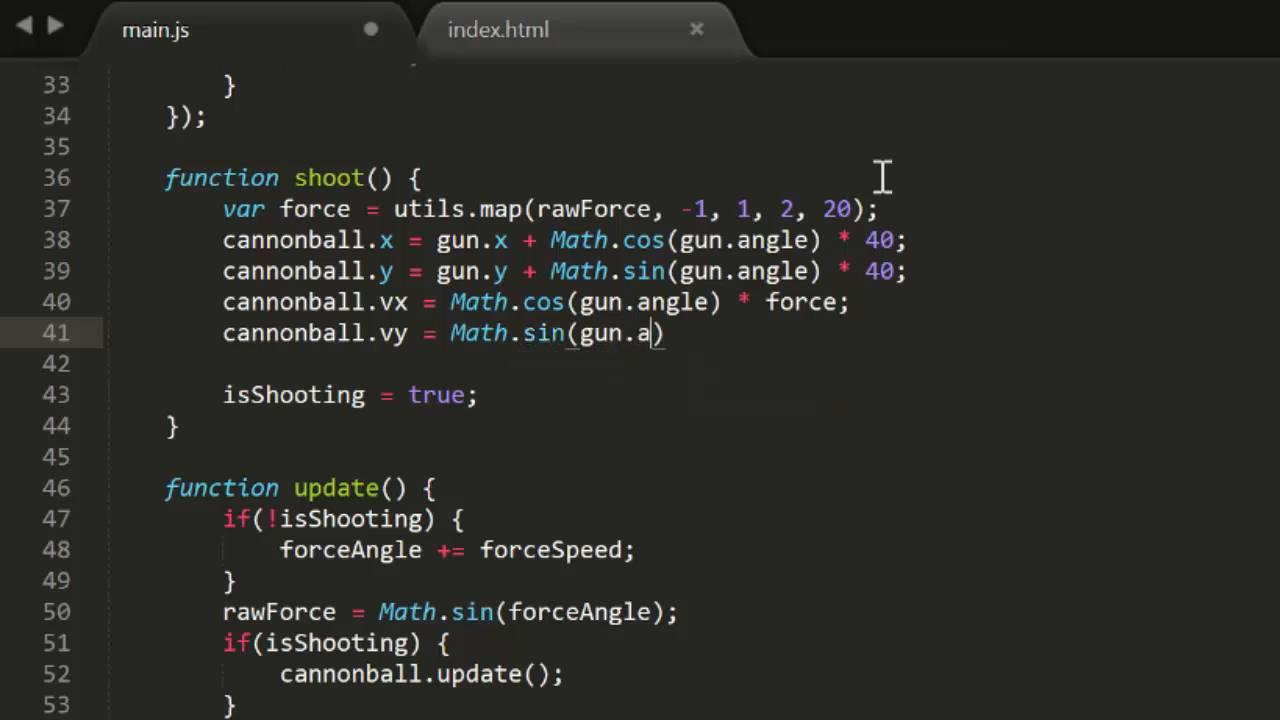
text(ngle) * force;)
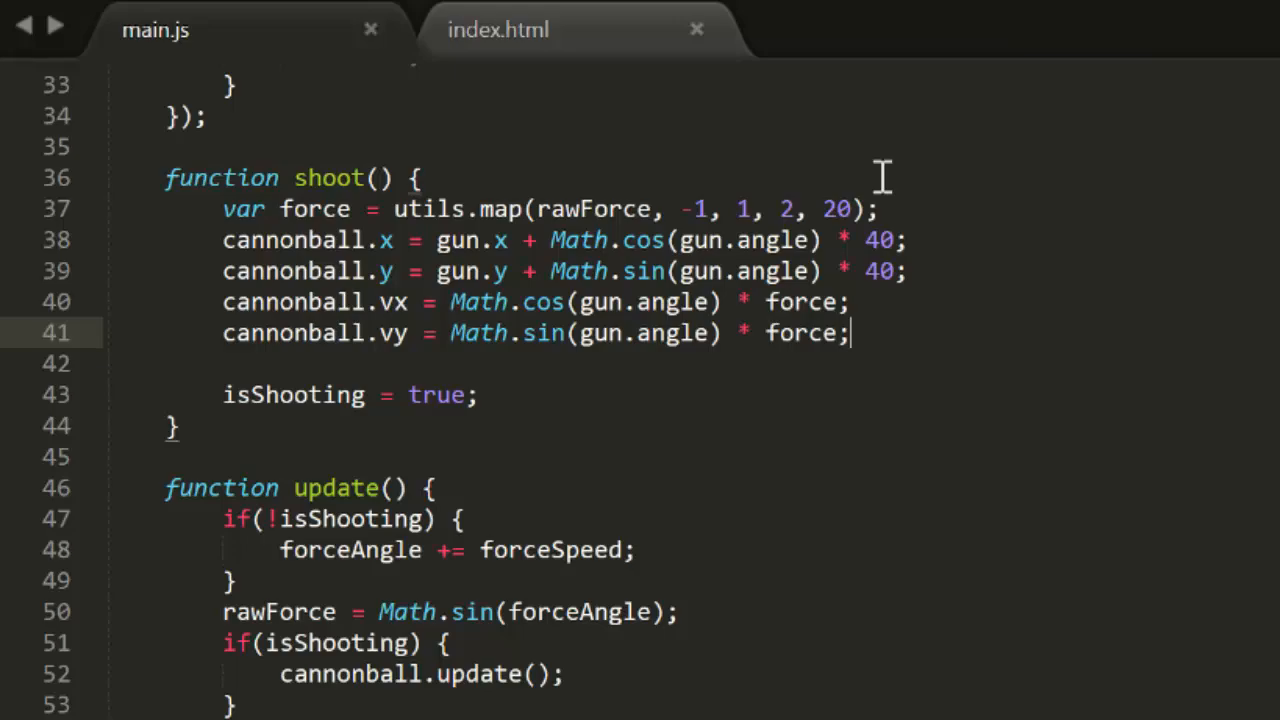
Declare 'target = {}' and call setTarget() at startup before update()
scroll(up, 3)
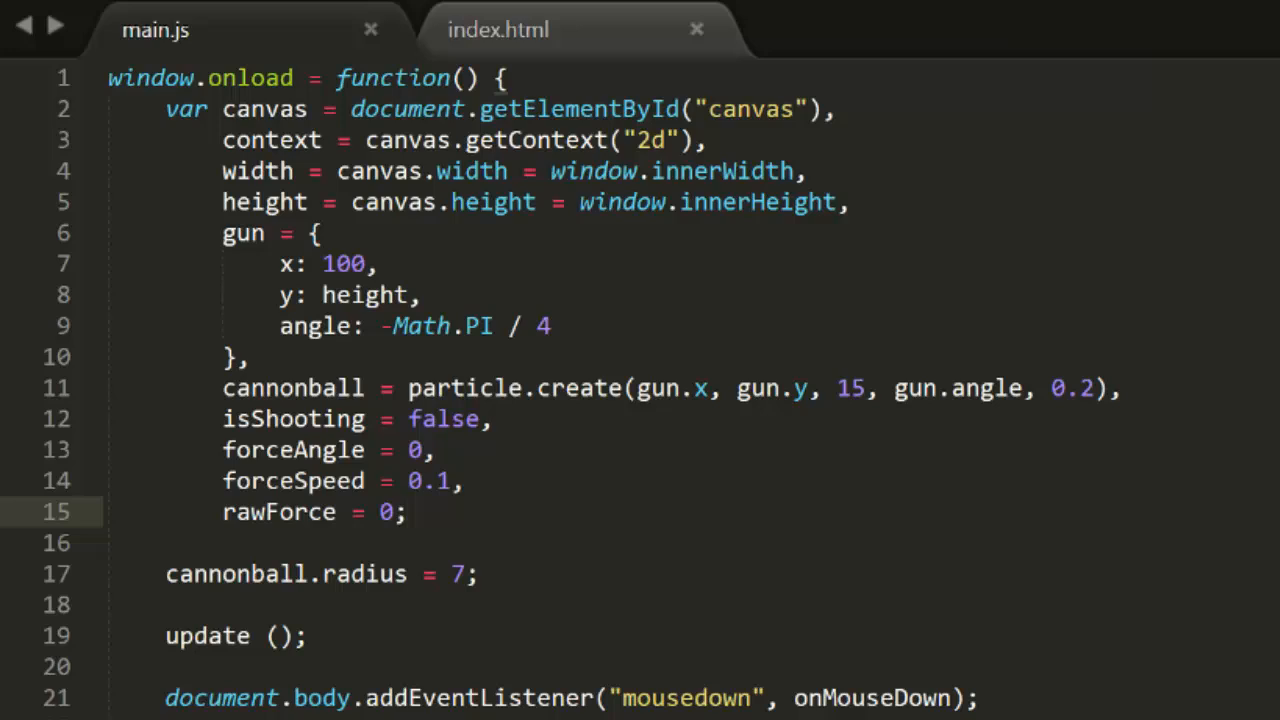
text(,)
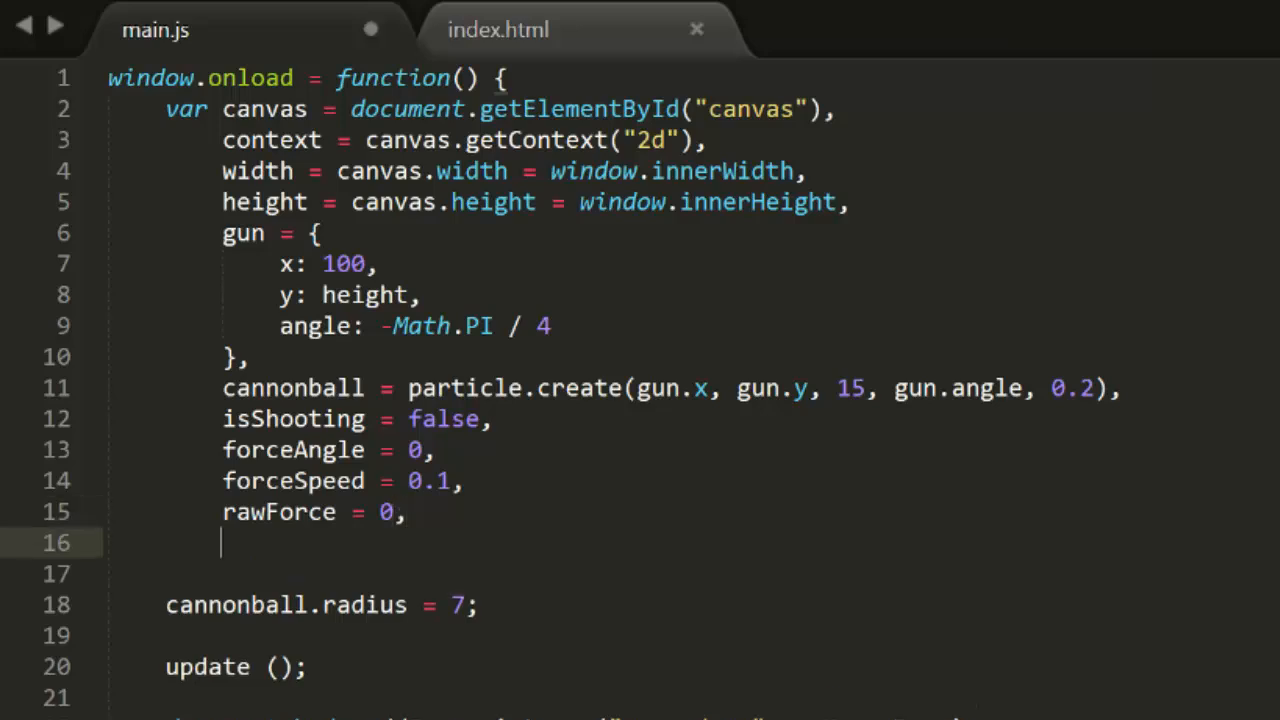
text(target =)
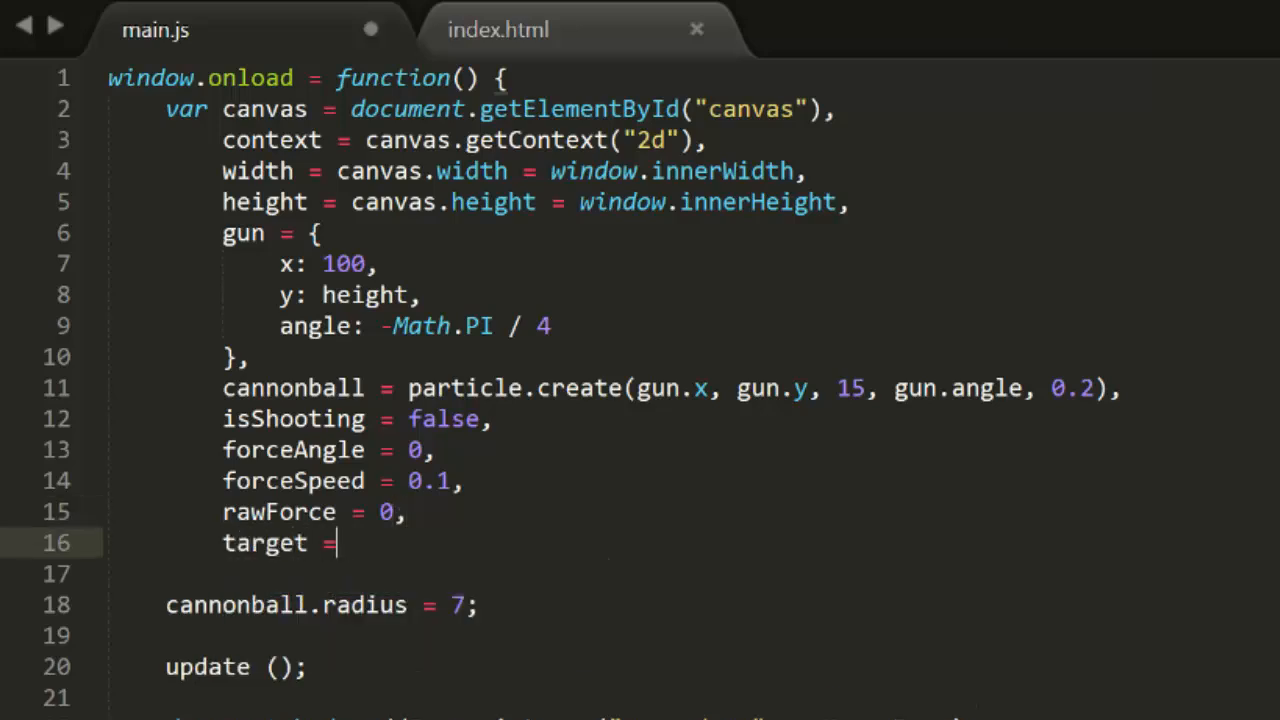
text({};)
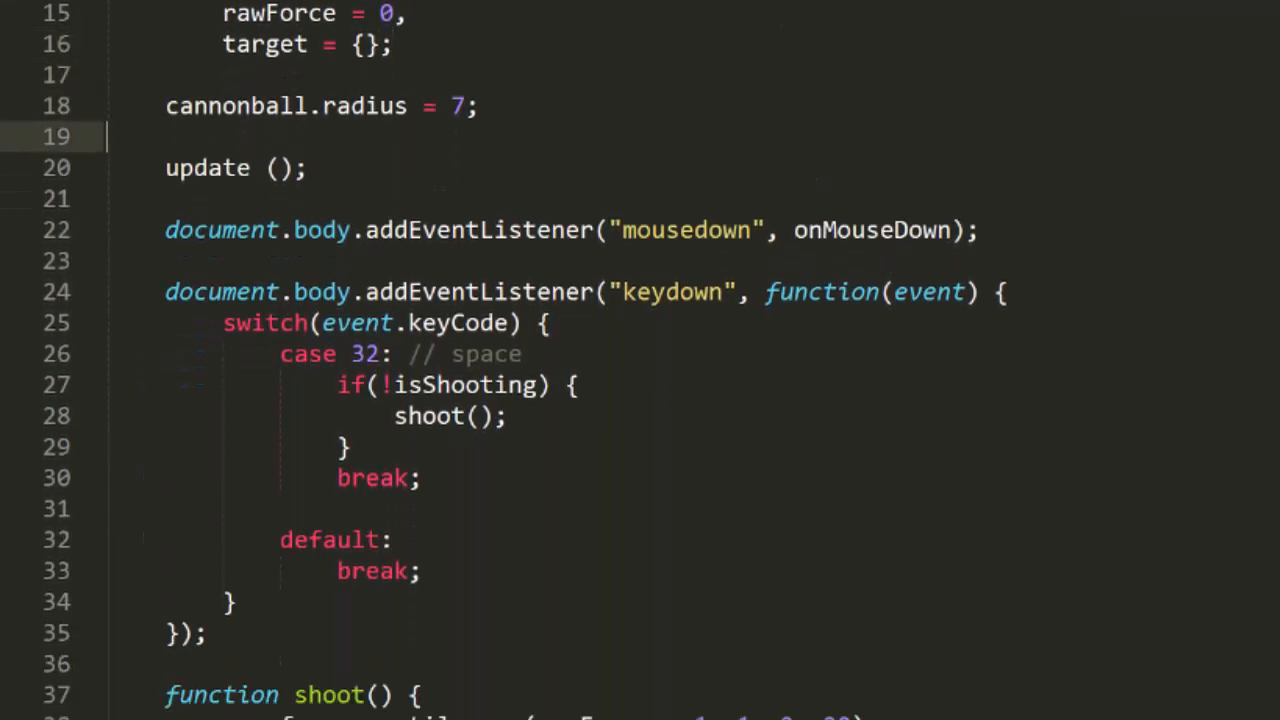
text(set)
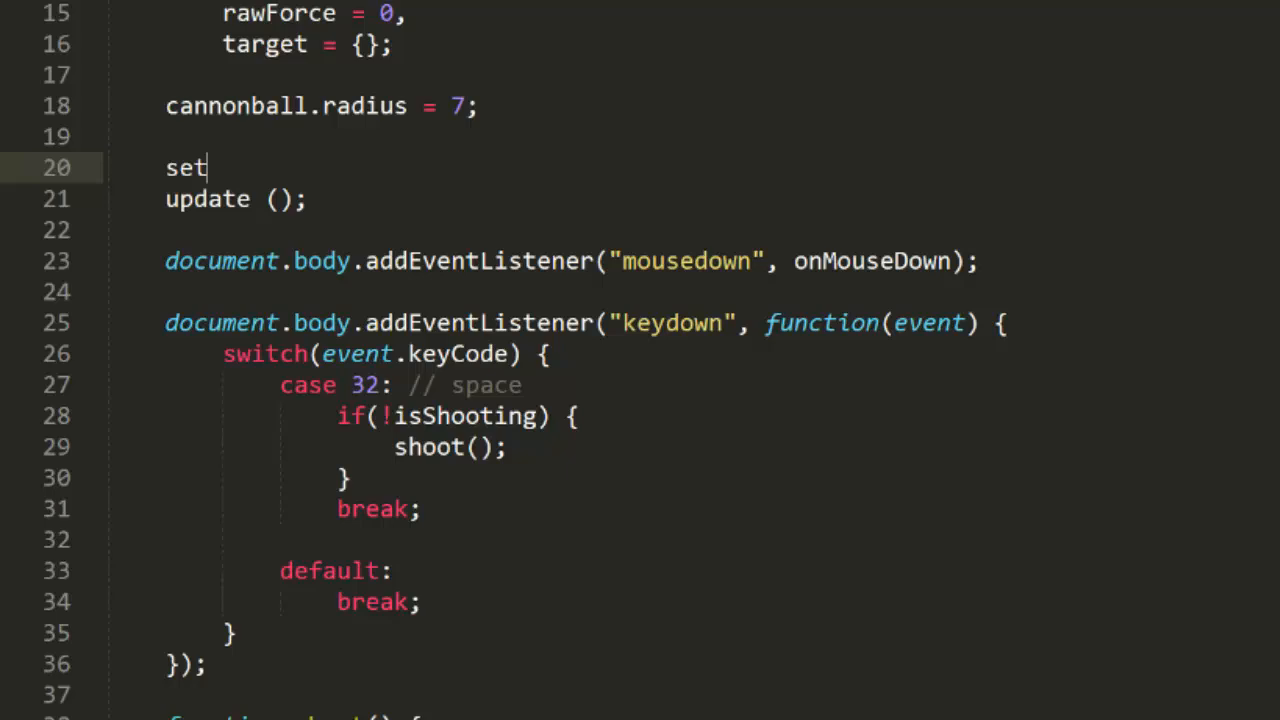
text(Target();)
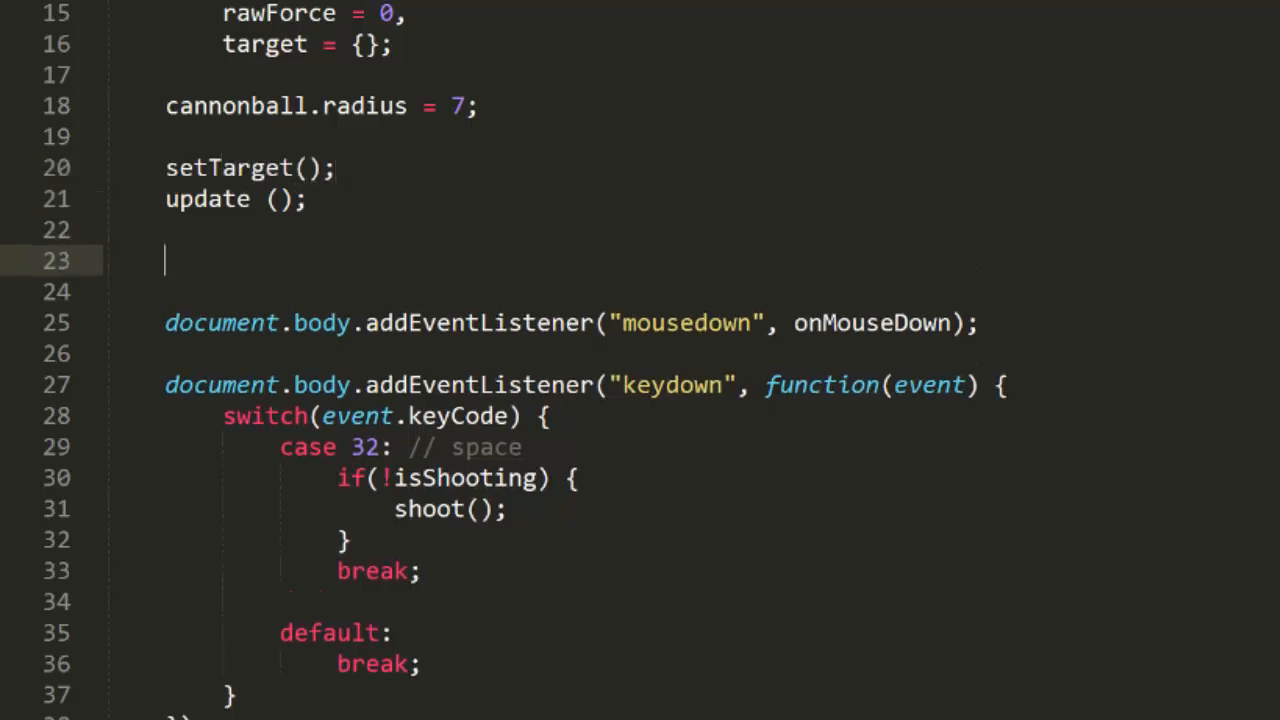
Define setTarget() with target.x from utils.randomRange(200, width), target.y and target.radius
text(function se)
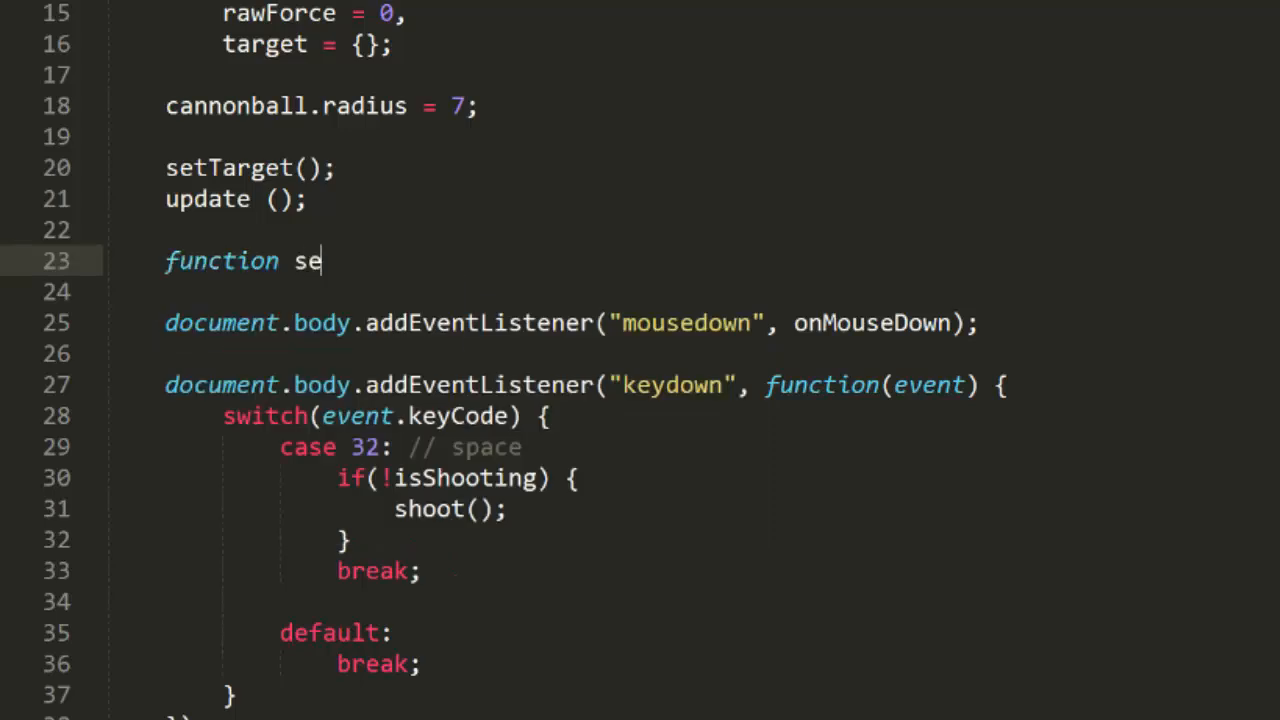
text(tTarget() {)
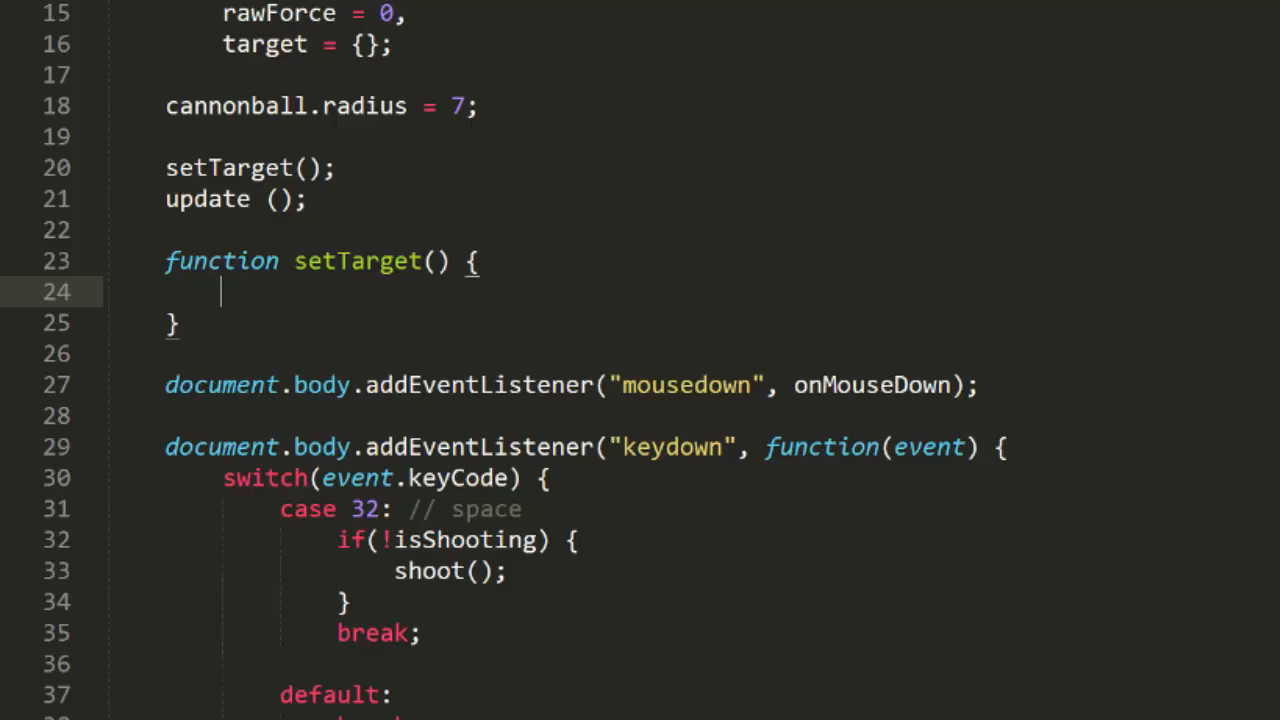
text(target.x =)
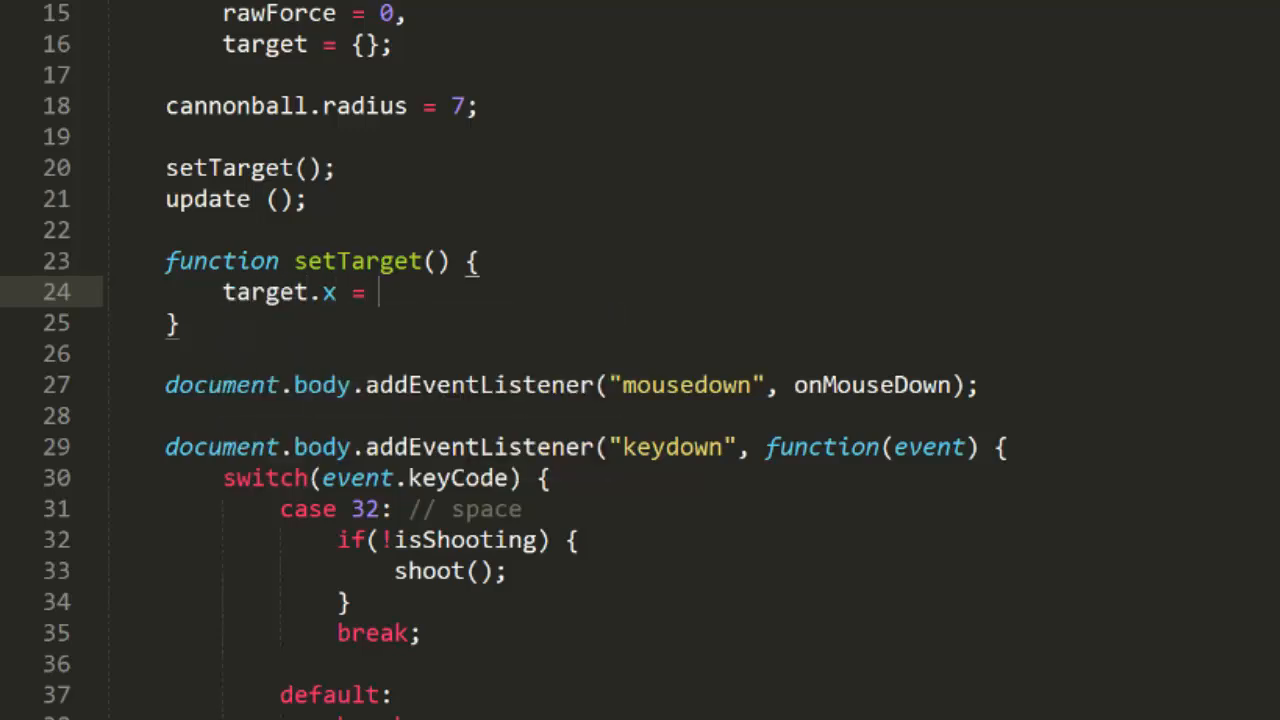
text(utils.random)
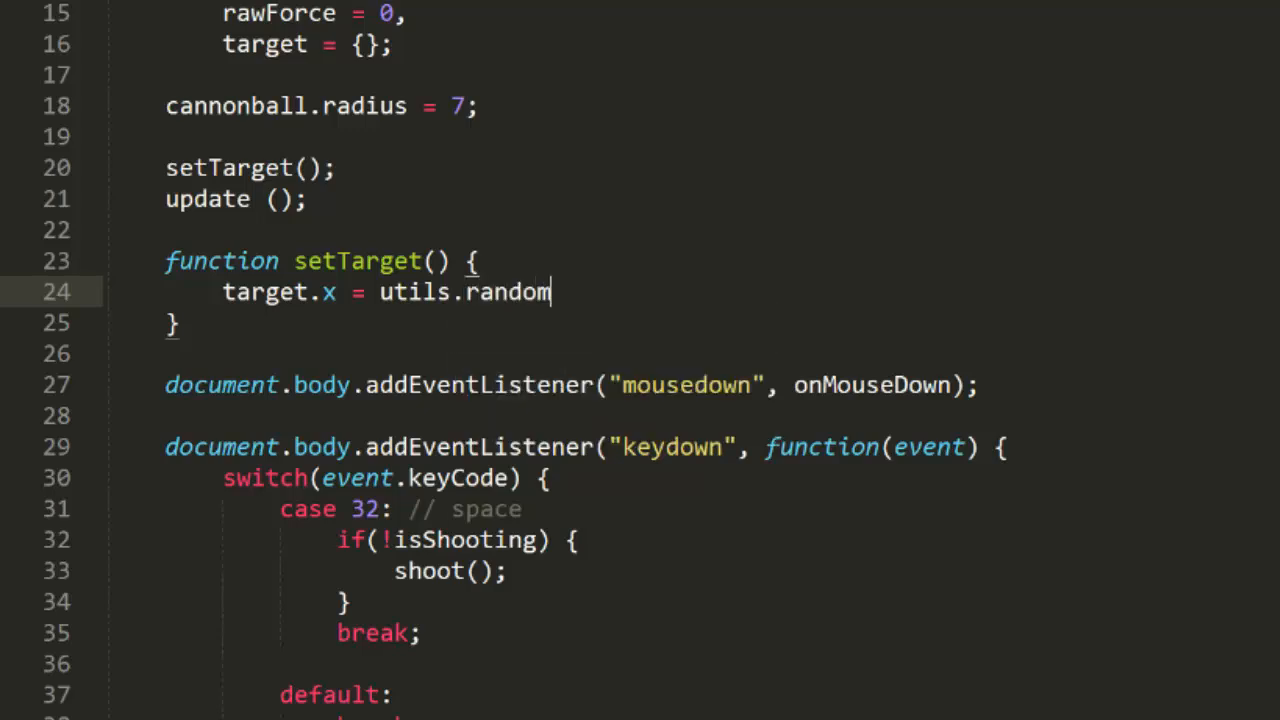
text(Range(2)
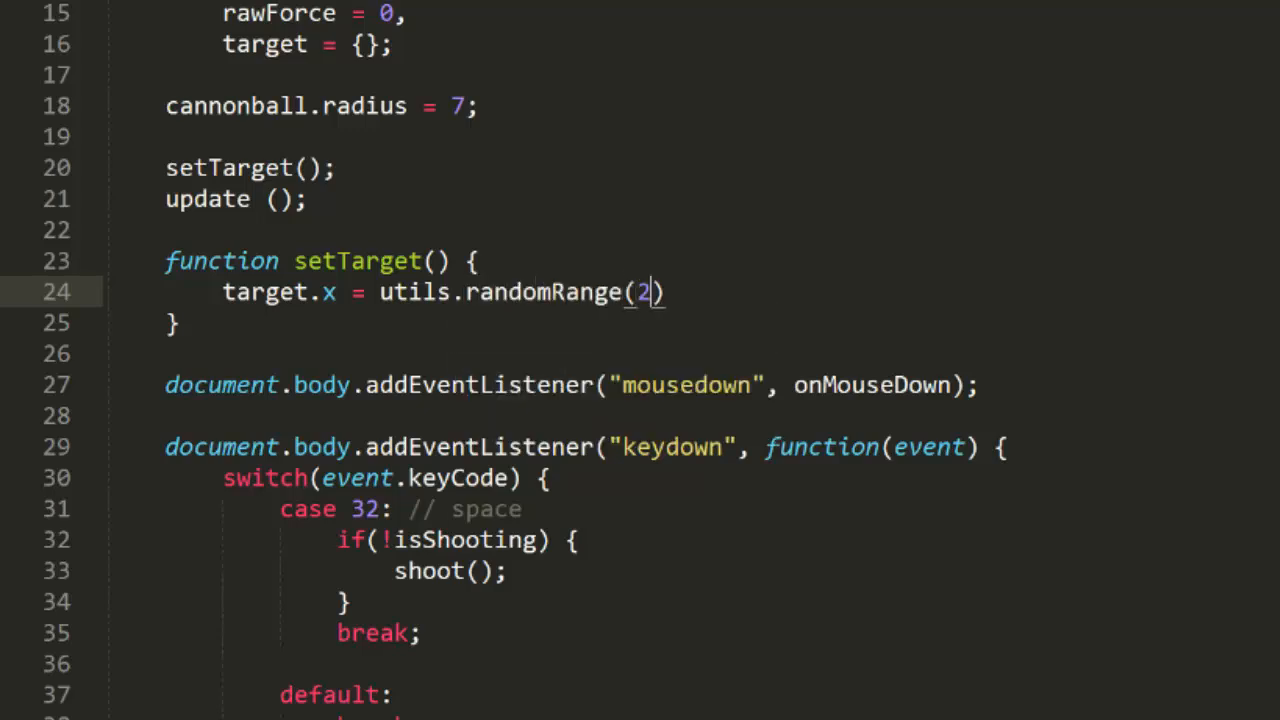
text(00, width)
text(target.y = height;)
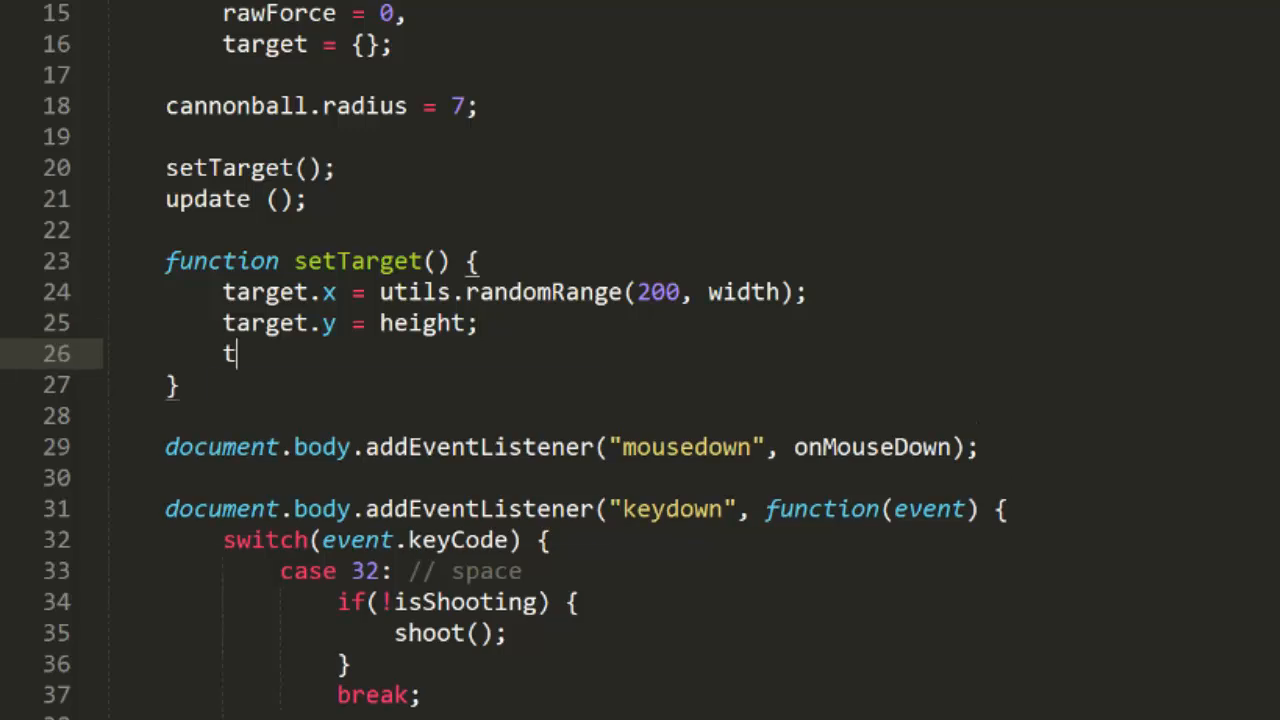
text(arget.radius = utils.randomRange(10, 40);)
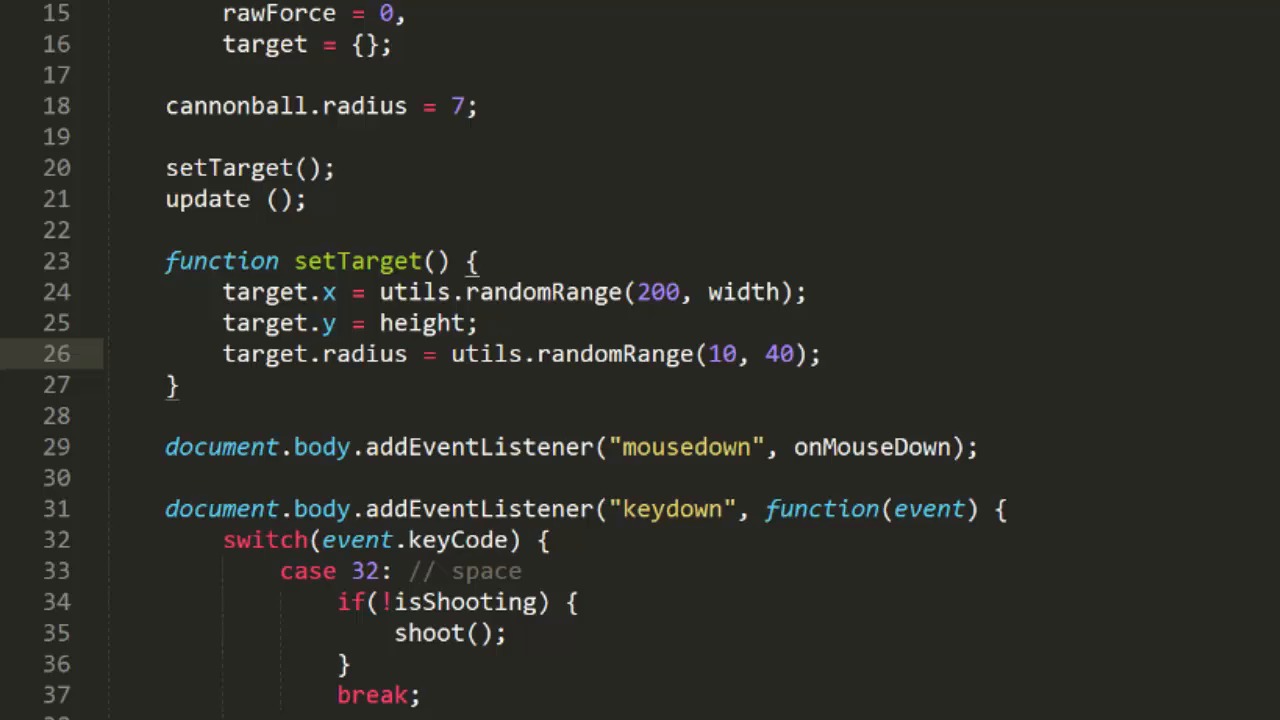
Call checkTarget() inside update's isShooting block
scroll(down, 3)
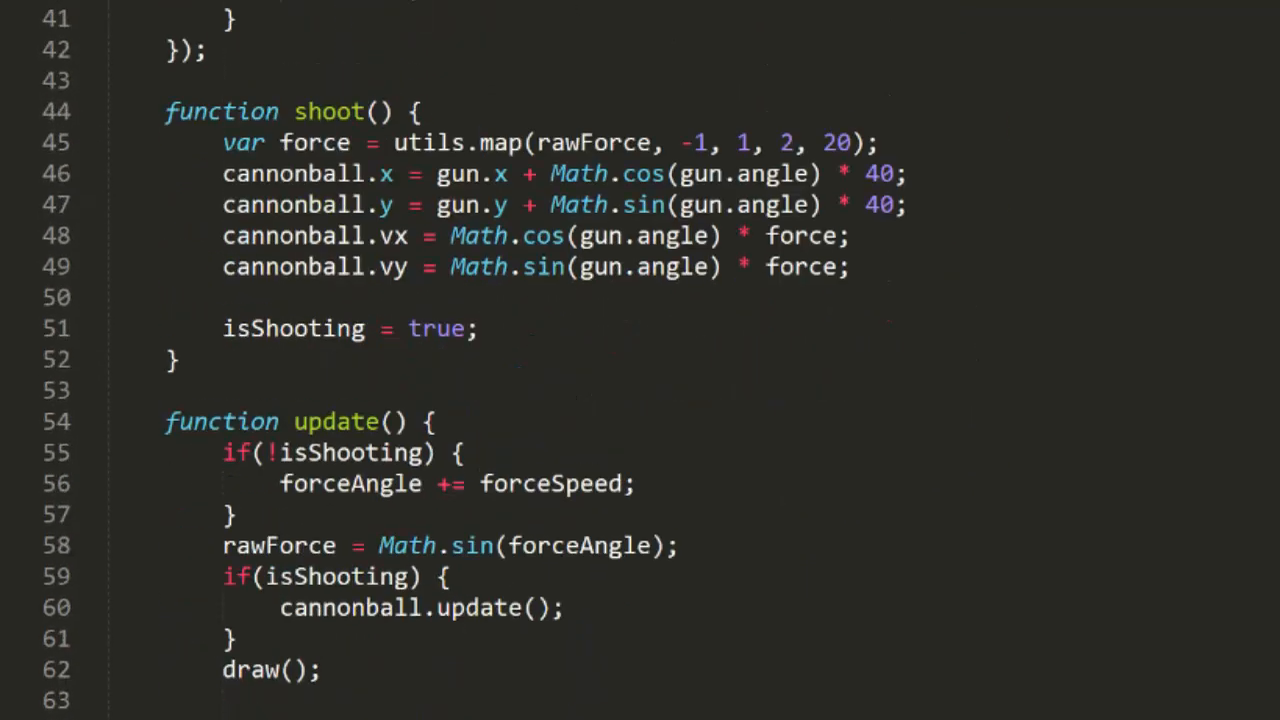
scroll(down, 3)
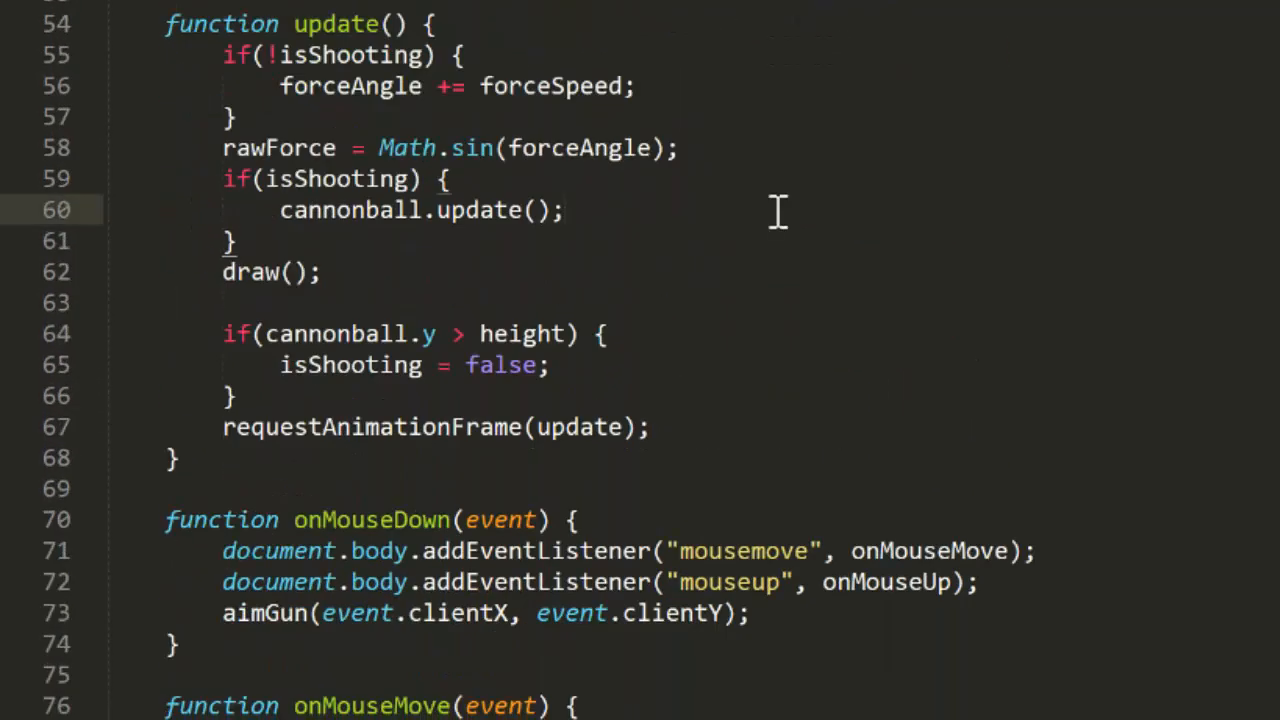
text(checkT)
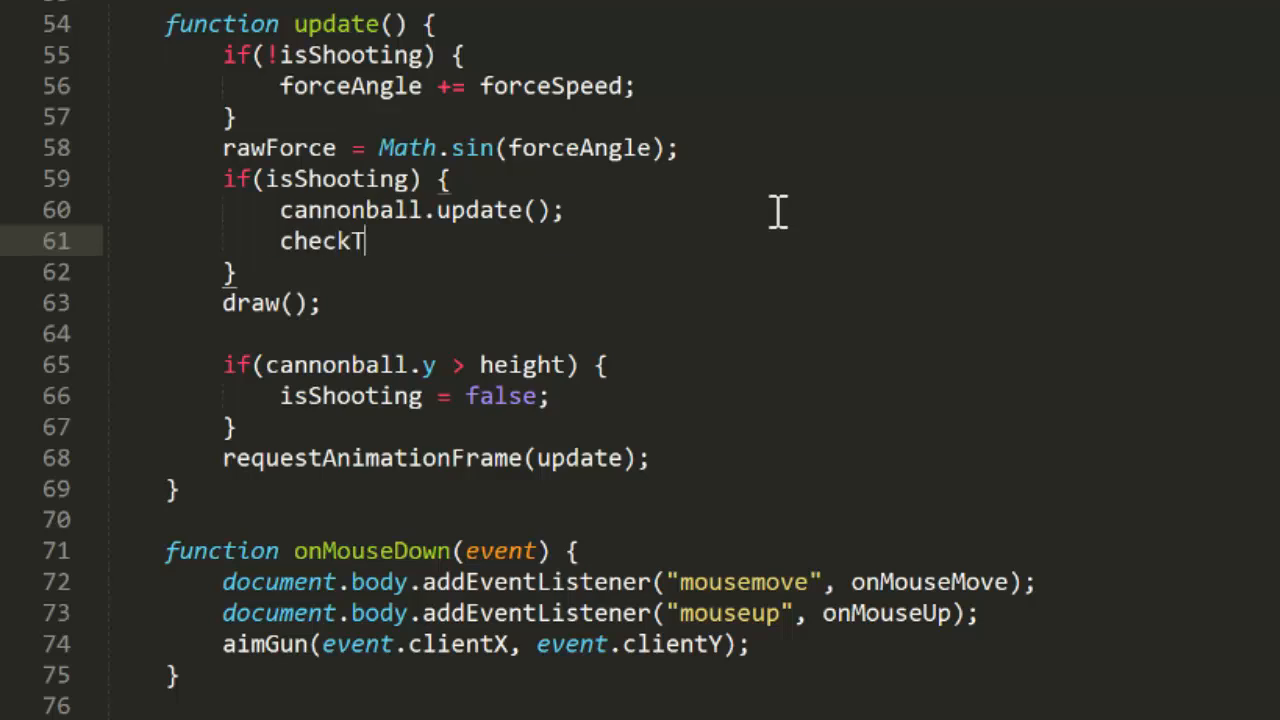
text(arget();)
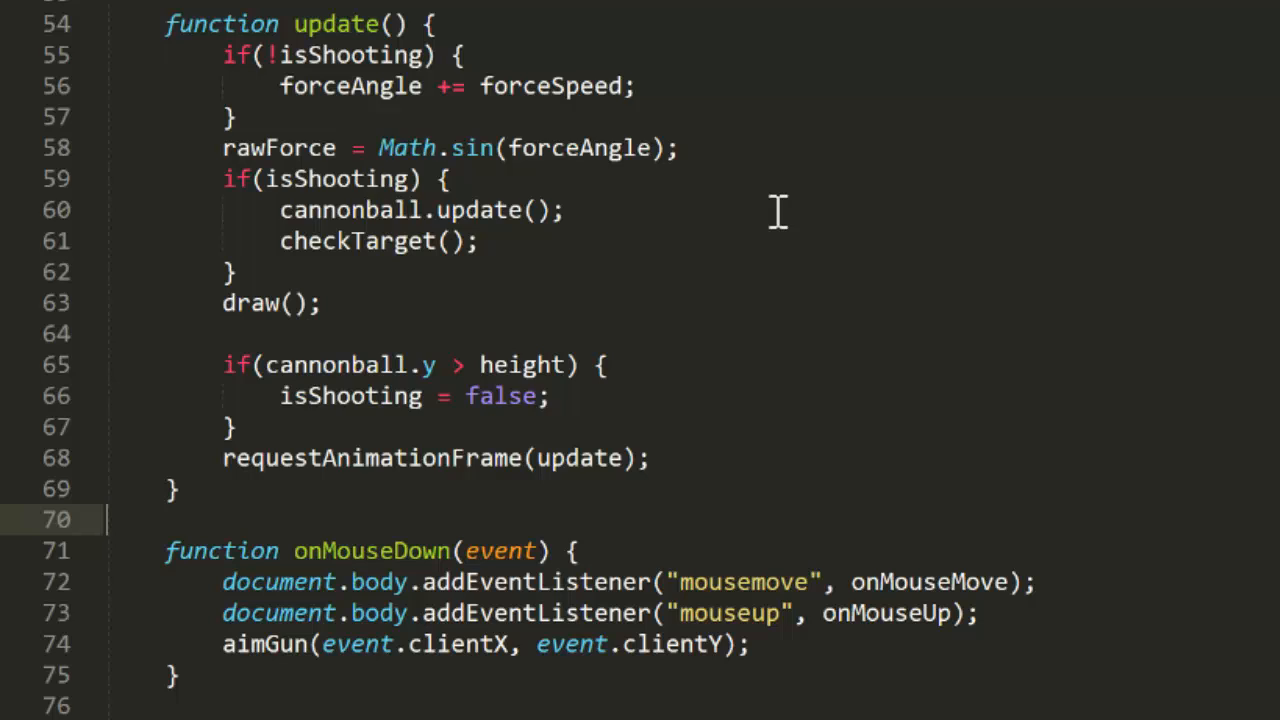
Define checkTarget() testing utils.circleCollision(target, cannonball)
text(fu)
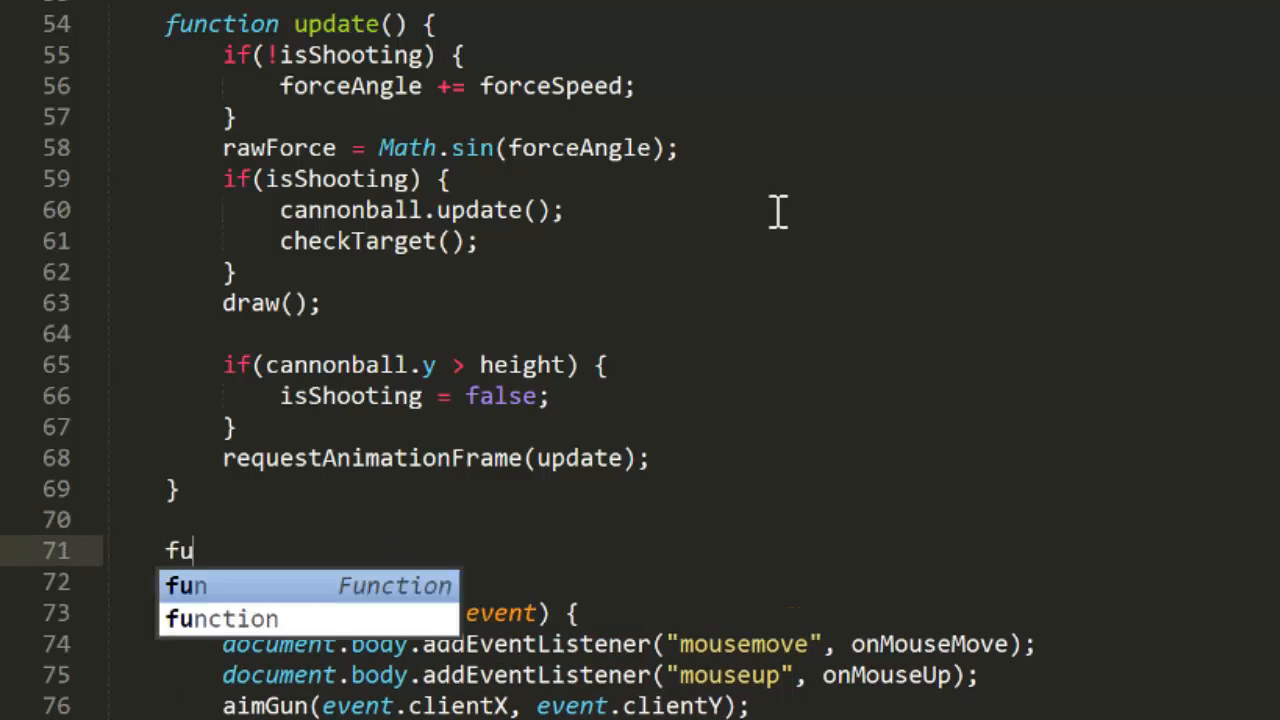
text(nction checkTarget)
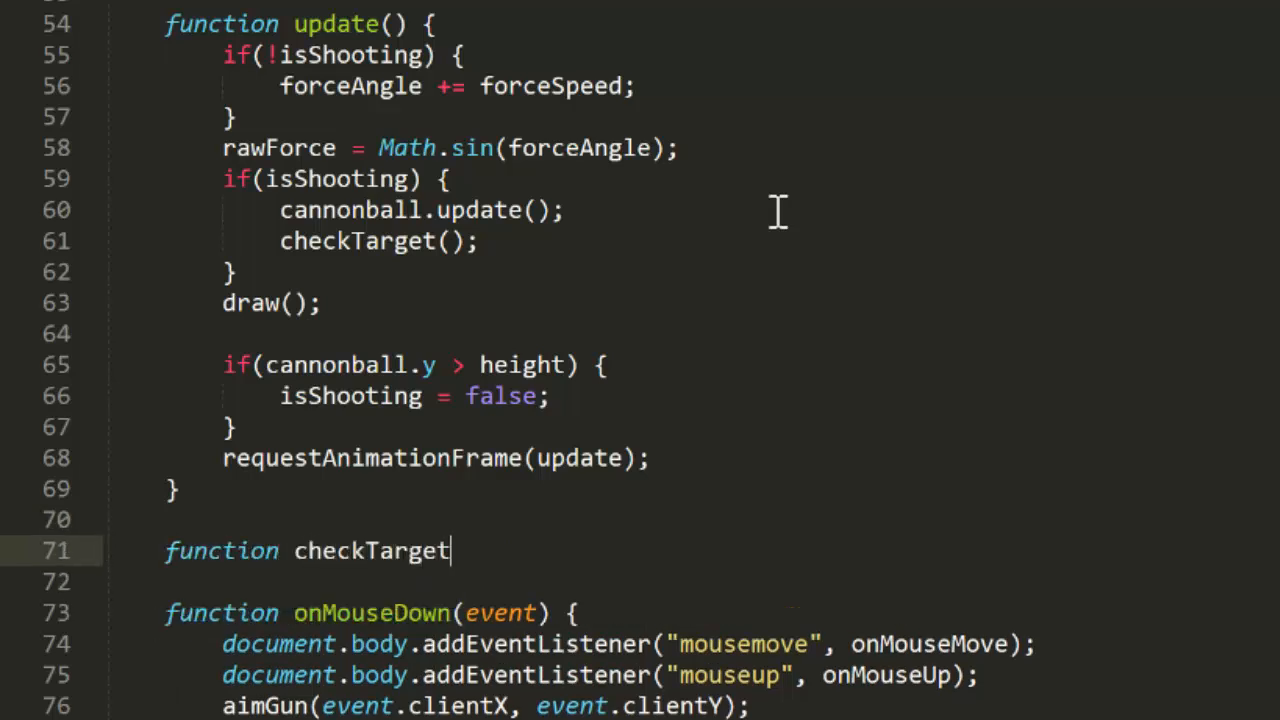
text(() {)
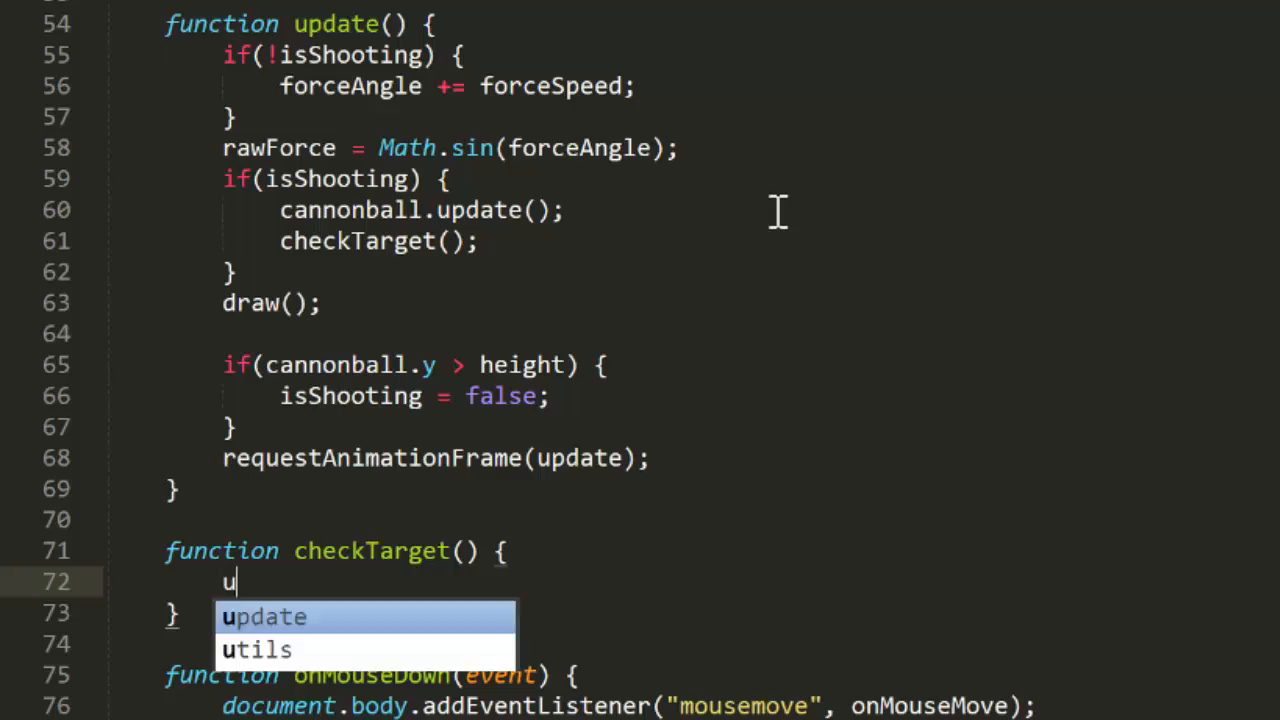
text(tils.)
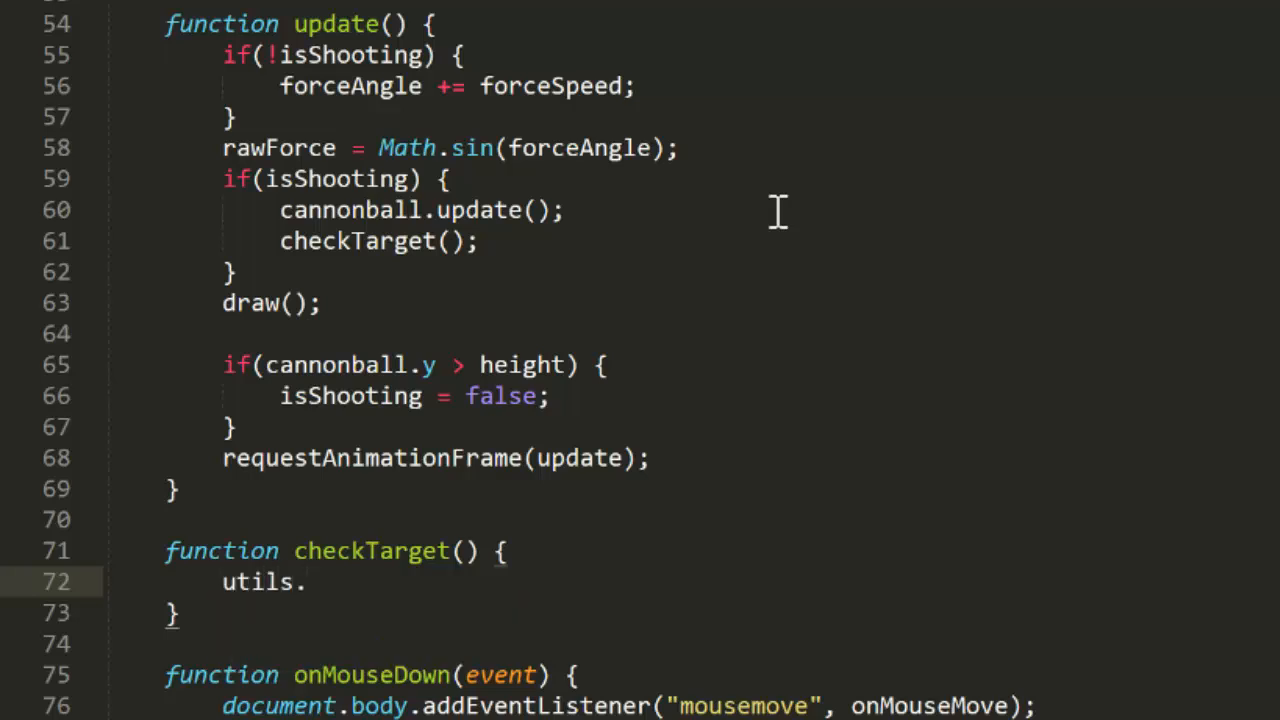
text(circleColliso)
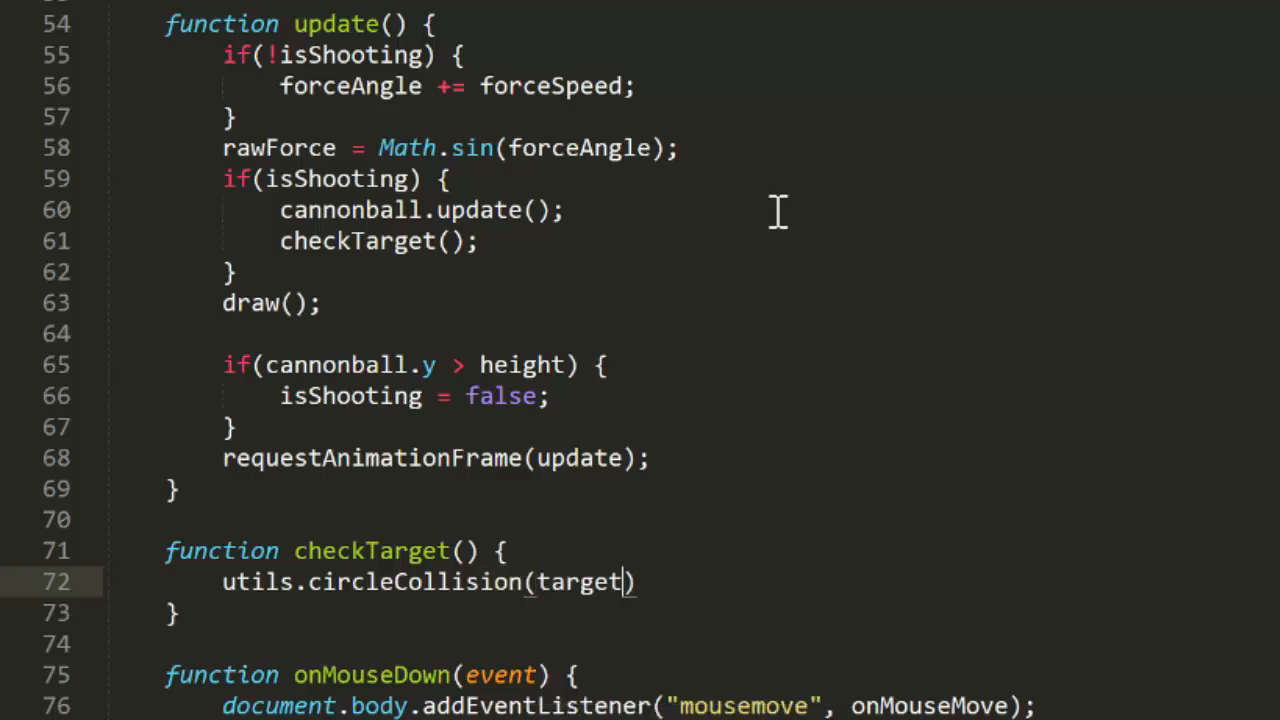
text(, cannonball)
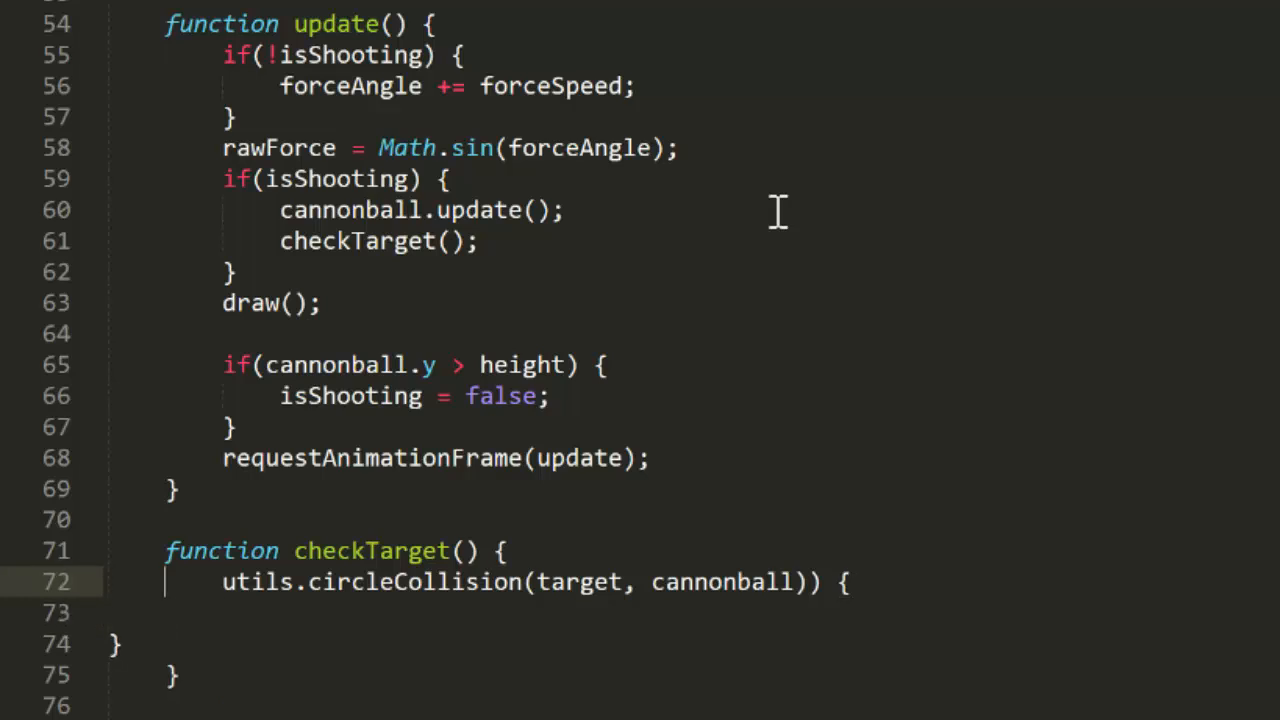
Wrap the test in an if with a 'create amazing collision reaction!!!' comment and setTarget()
text(if()
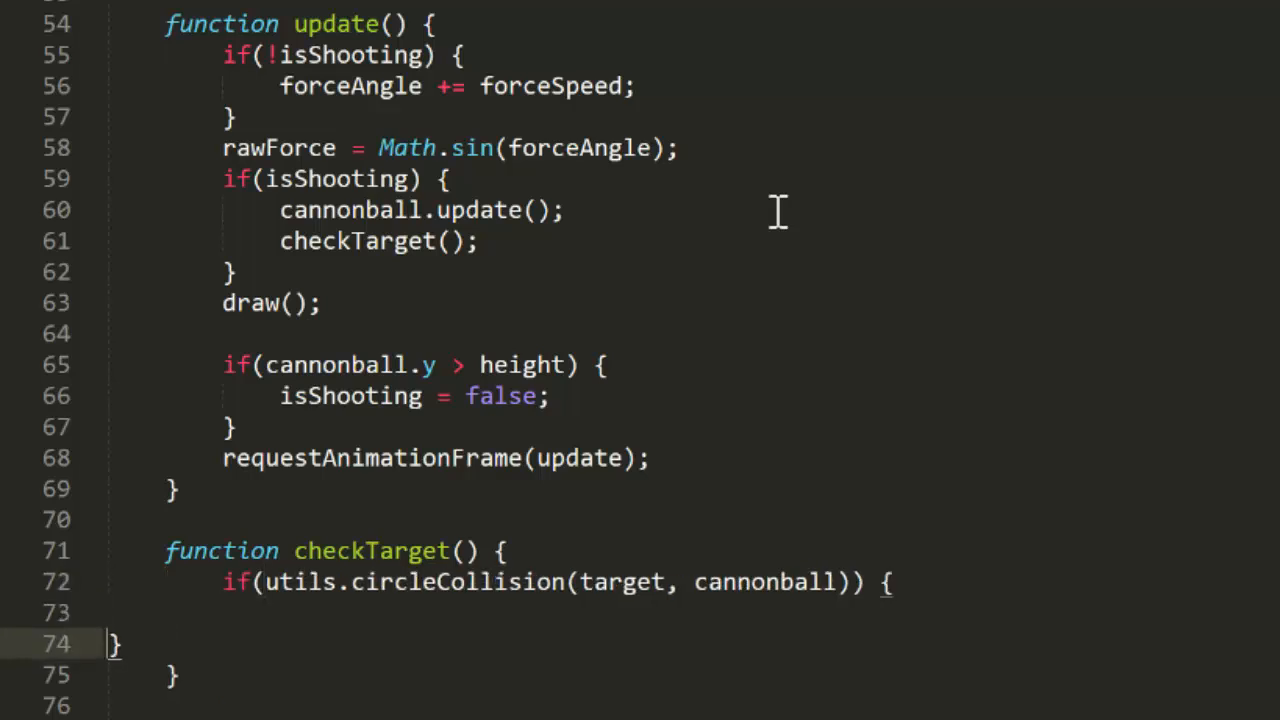
text(//)
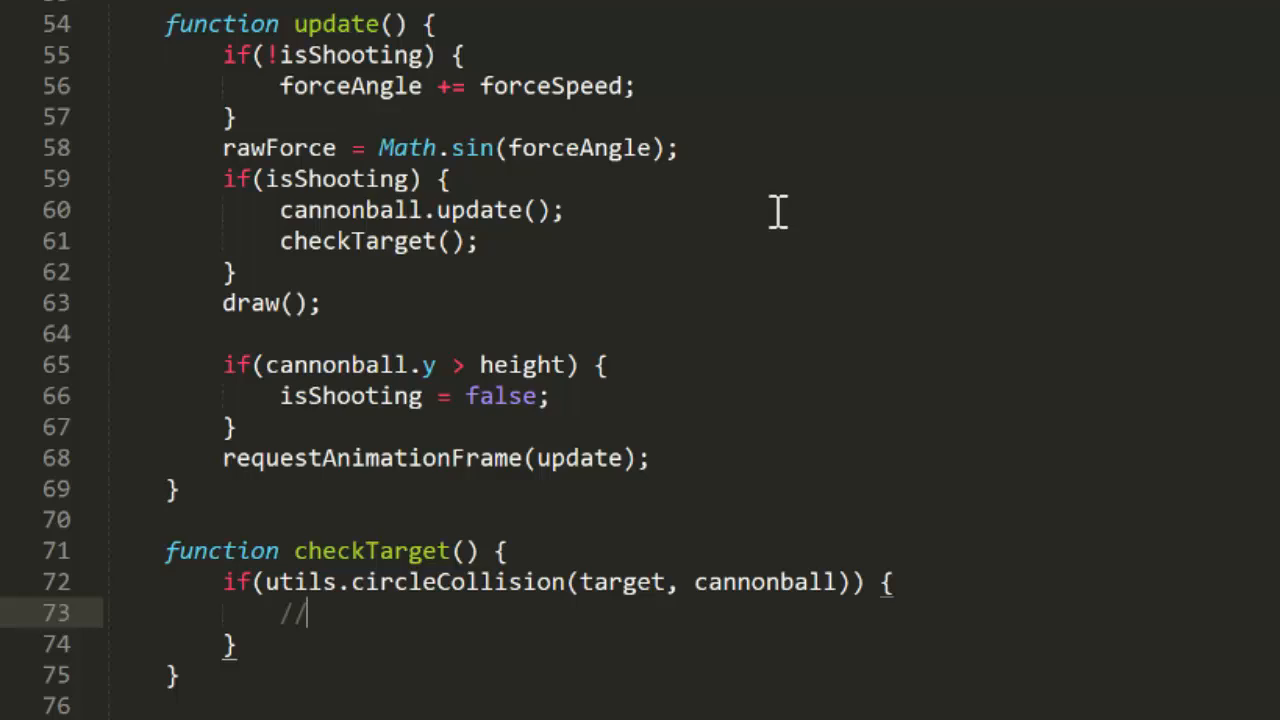
text(cr)
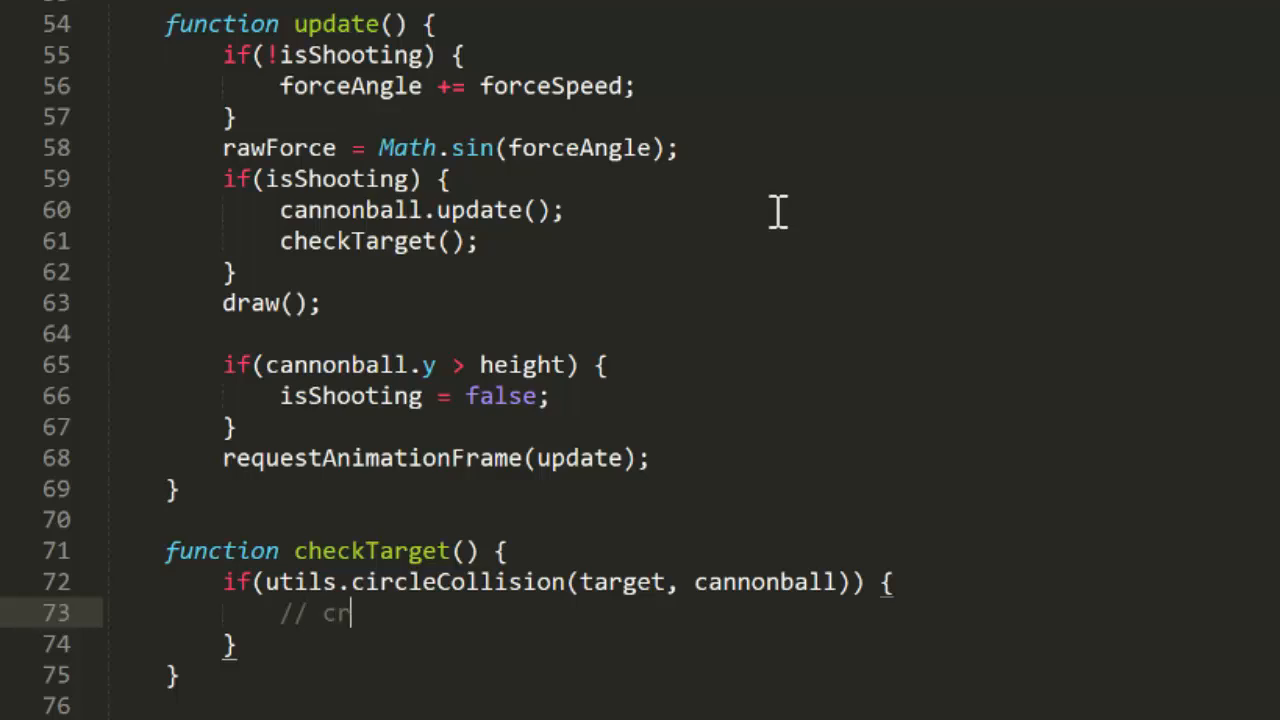
text(eate amazing c)
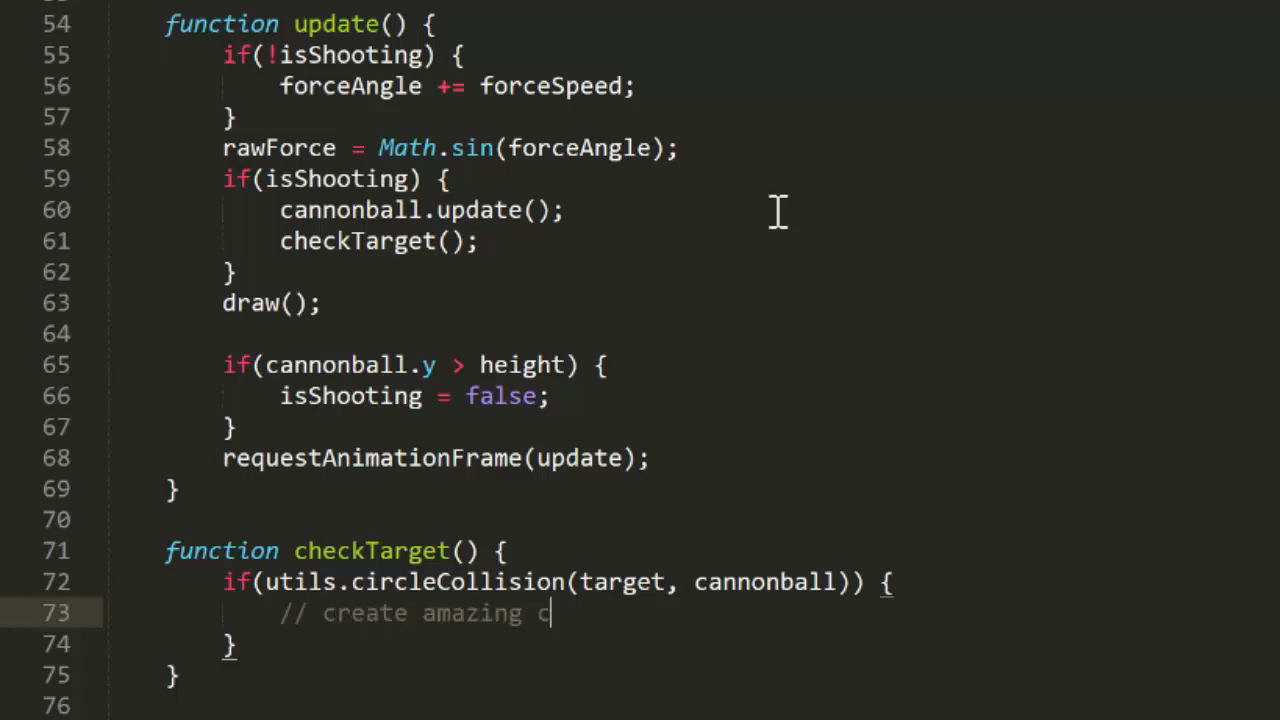
text(ollision reaction)
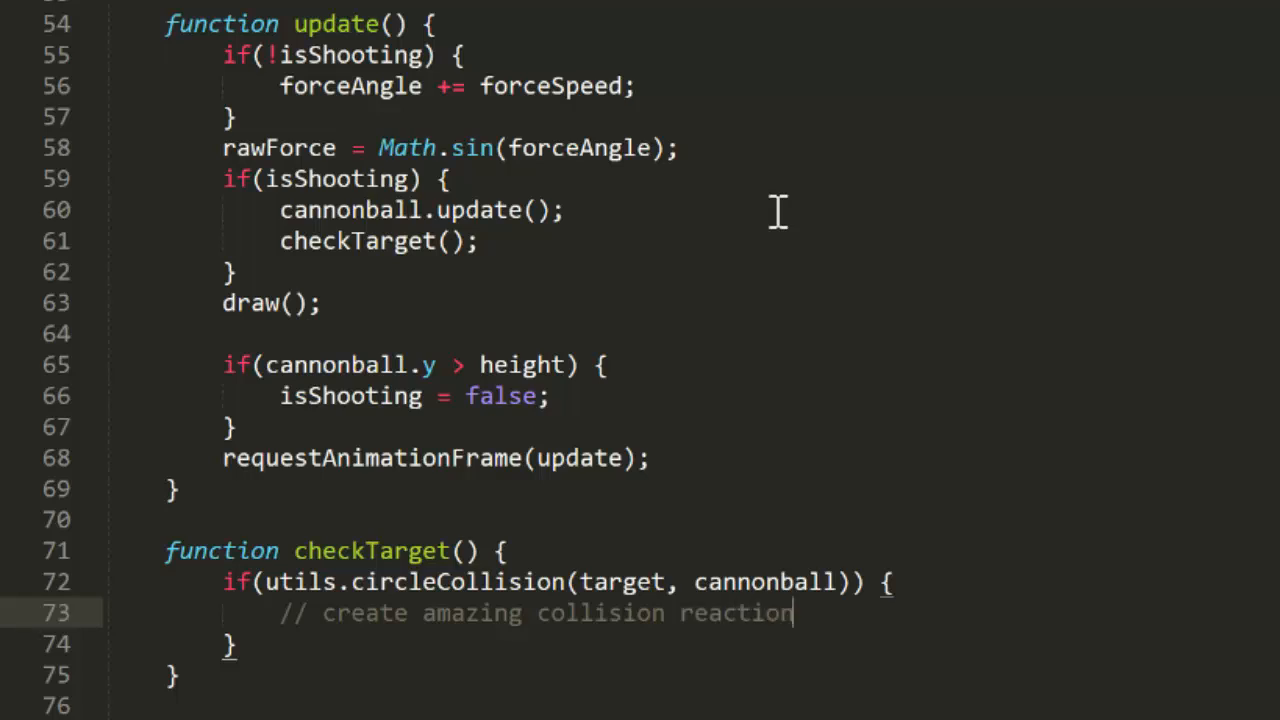
text(!!!)
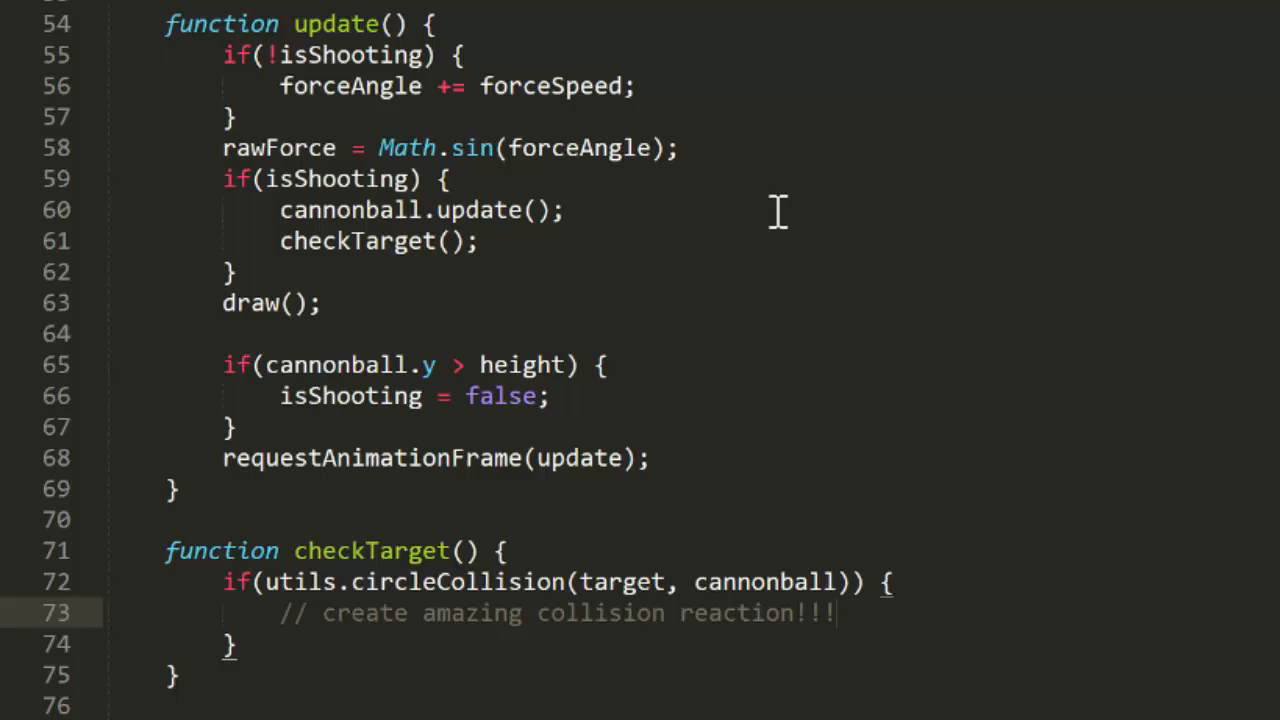
text(setTarget();)
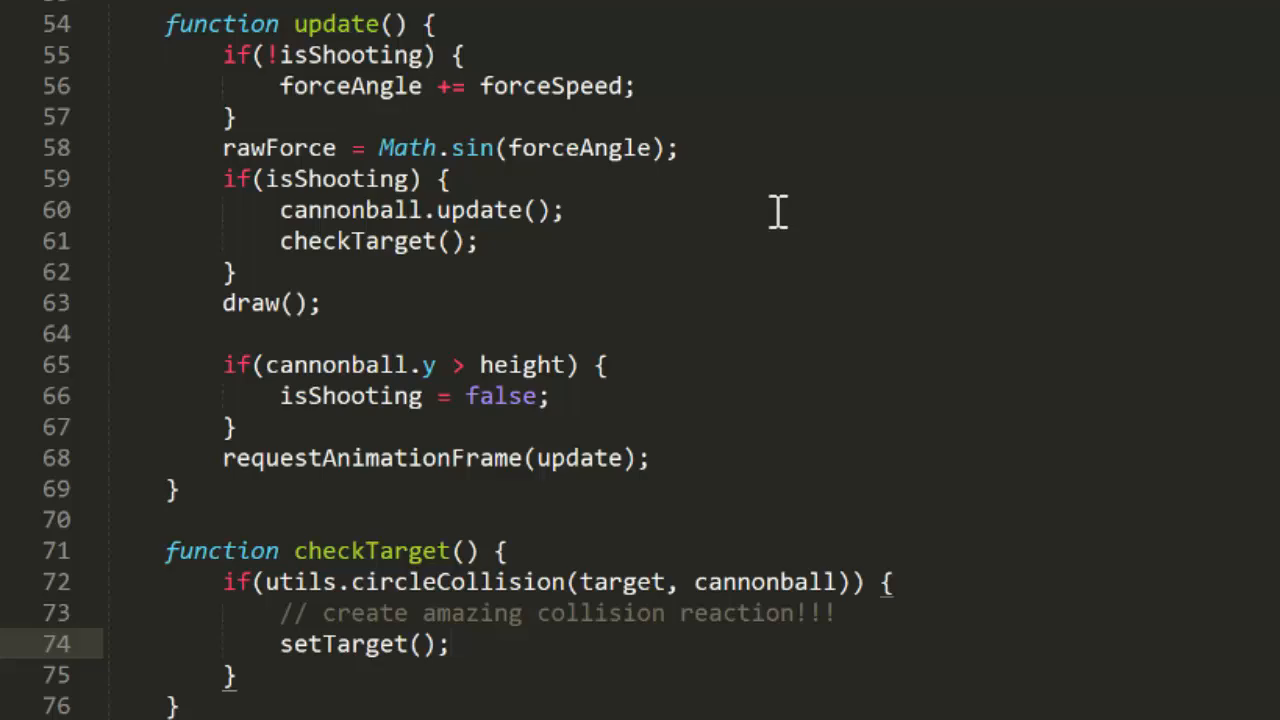
At the end of draw(), set context.fillStyle to "red" and call context.beginPath()
scroll(down, 3)
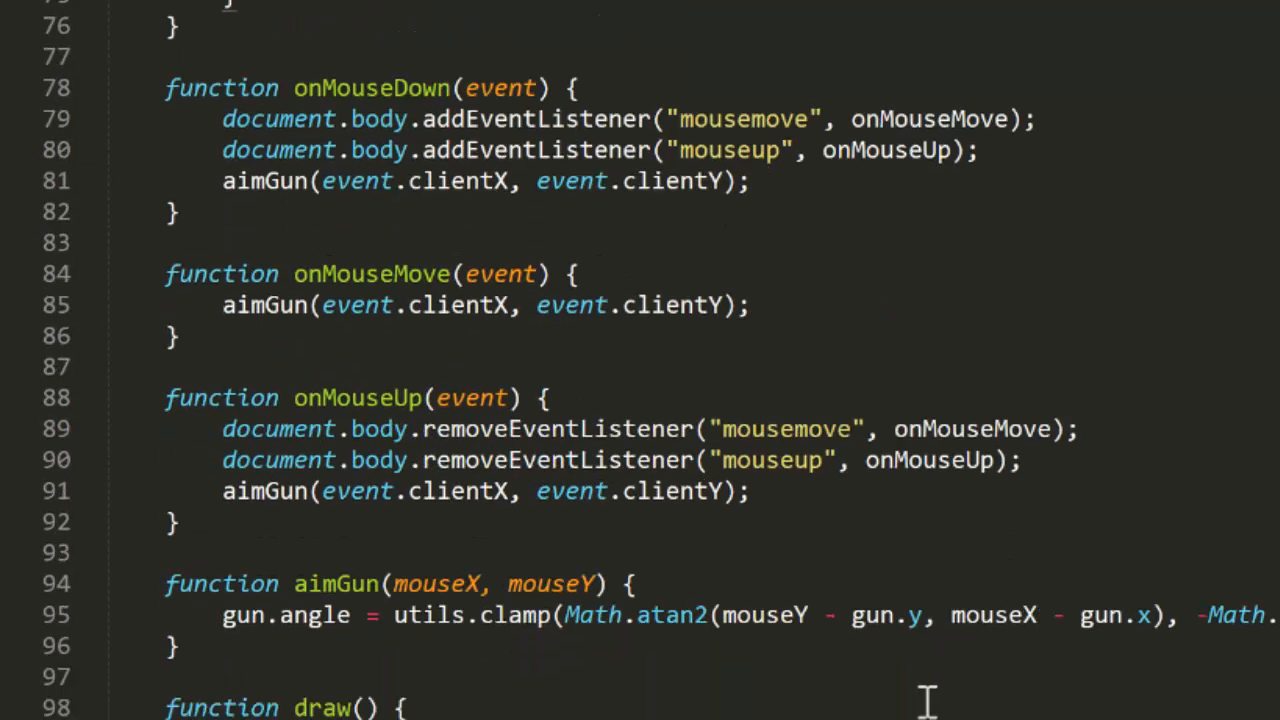
scroll(down, 3)
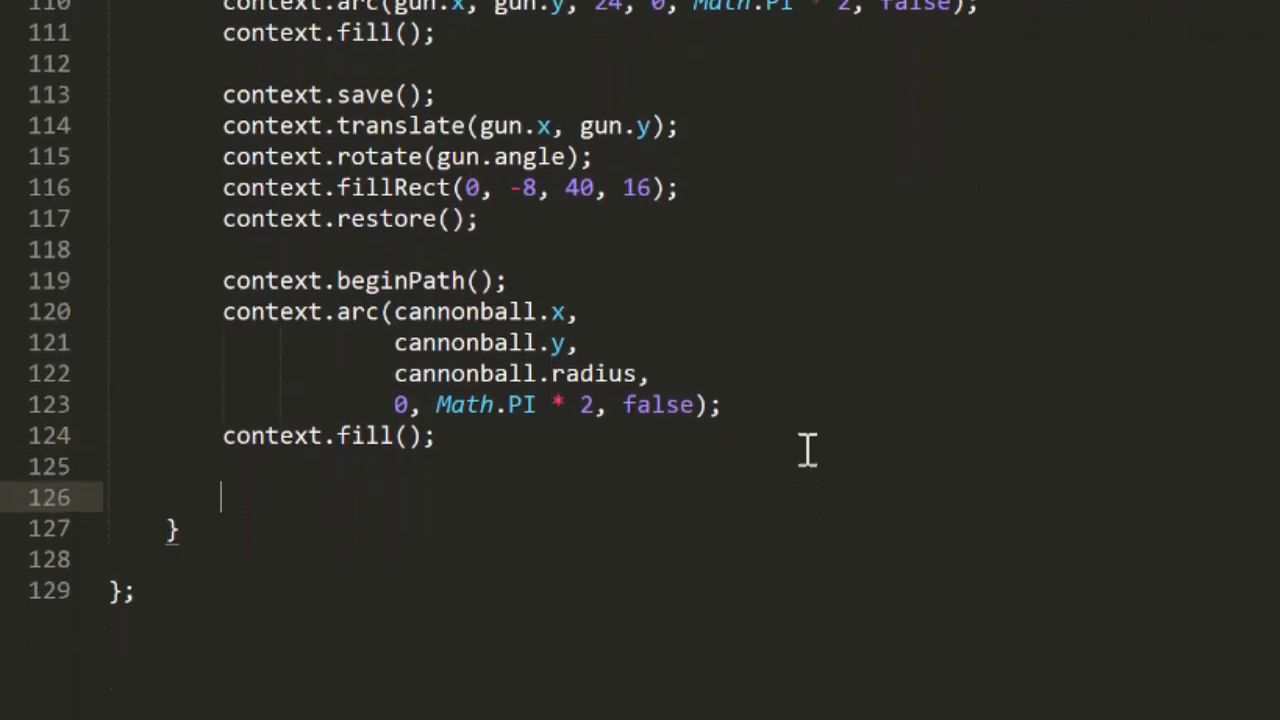
text(context.fillStyle = "red";)
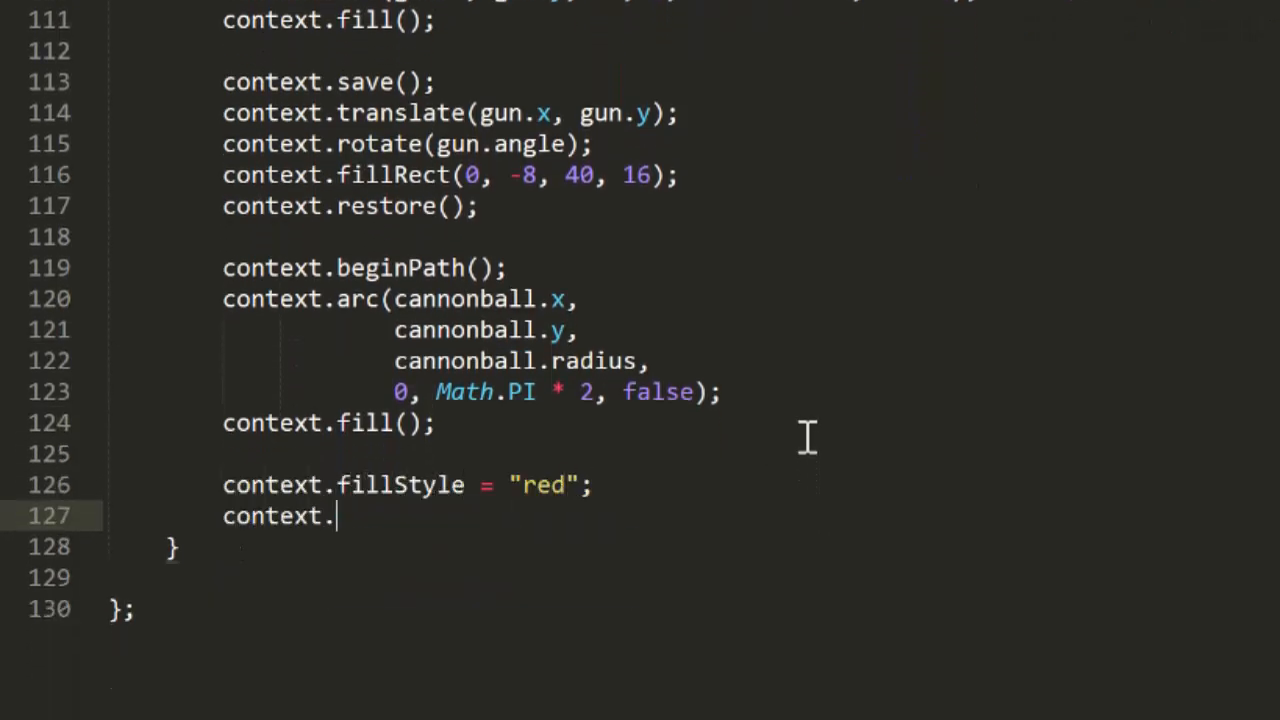
text(beginPath();)
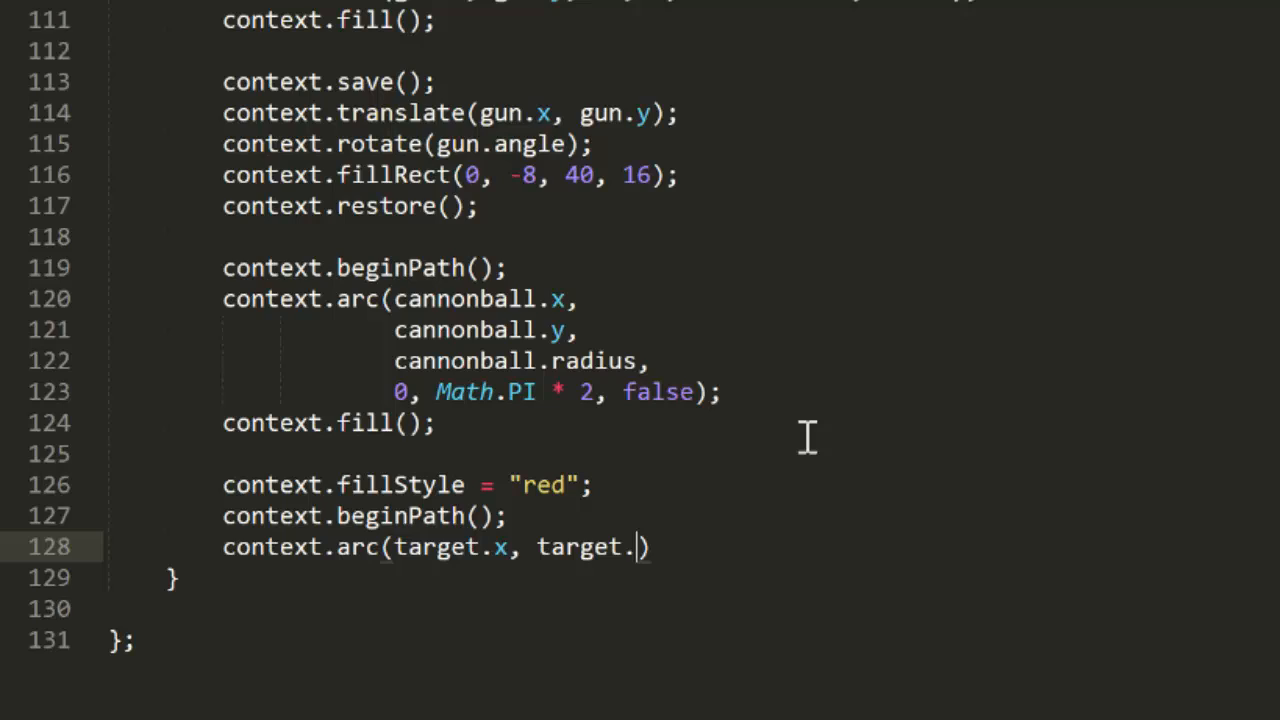